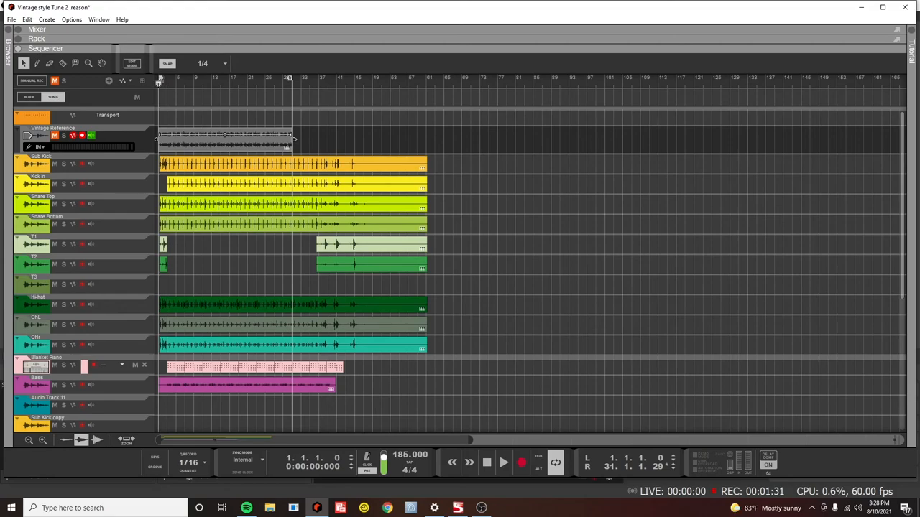
Bring the device rack and then the track sequencer back into view
click(37, 37)
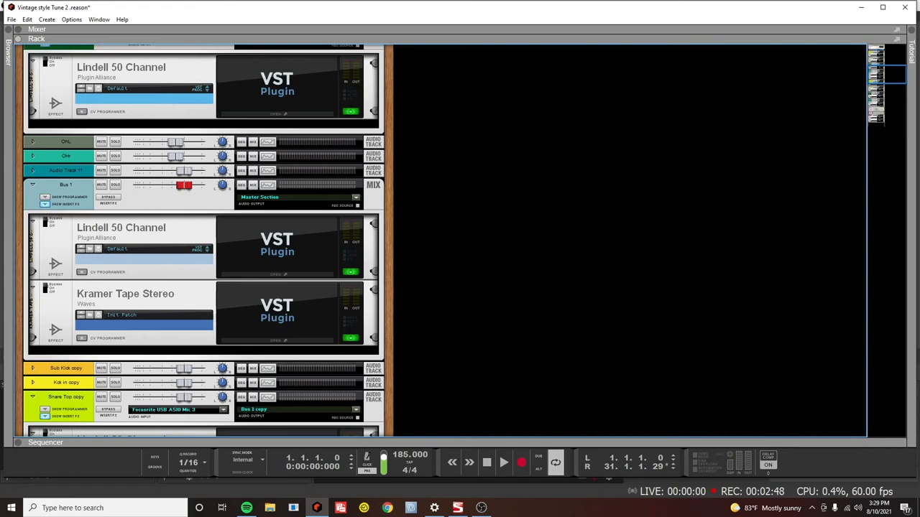
click(503, 462)
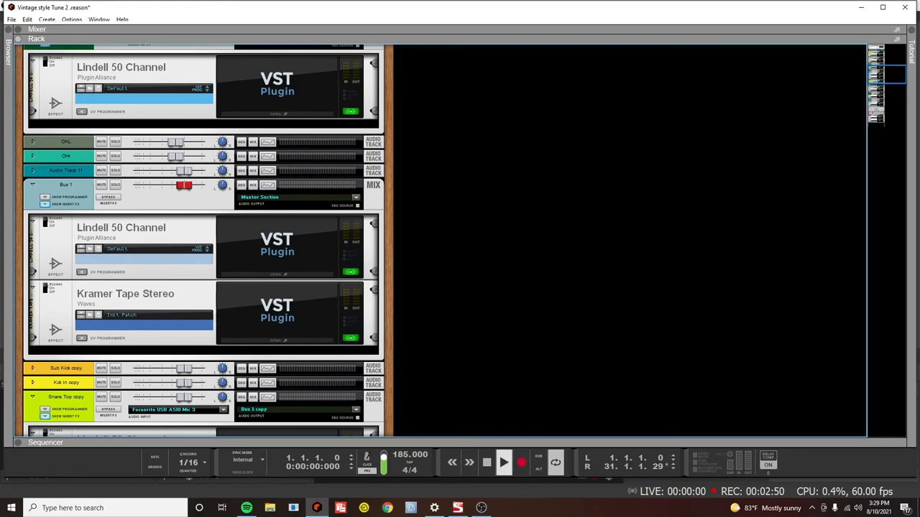
click(503, 463)
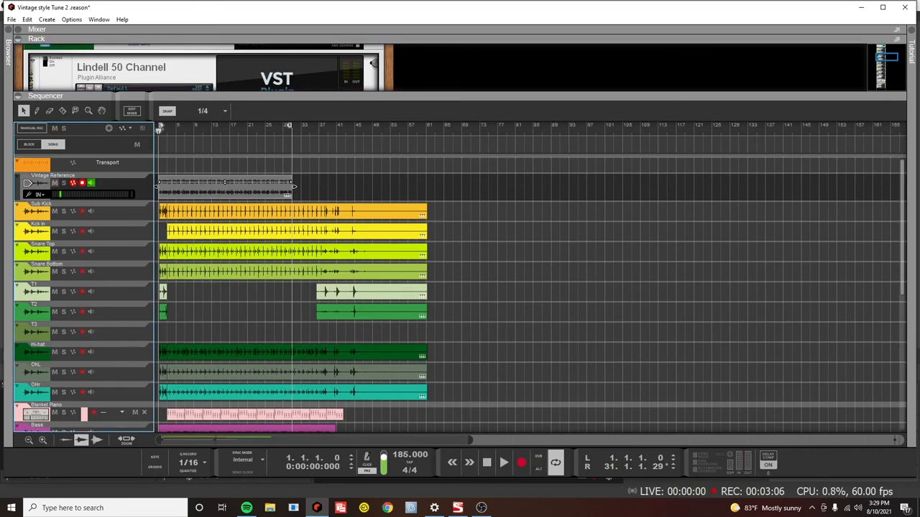
Mute the session's own tracks and play the reference track alone, then stop
click(63, 128)
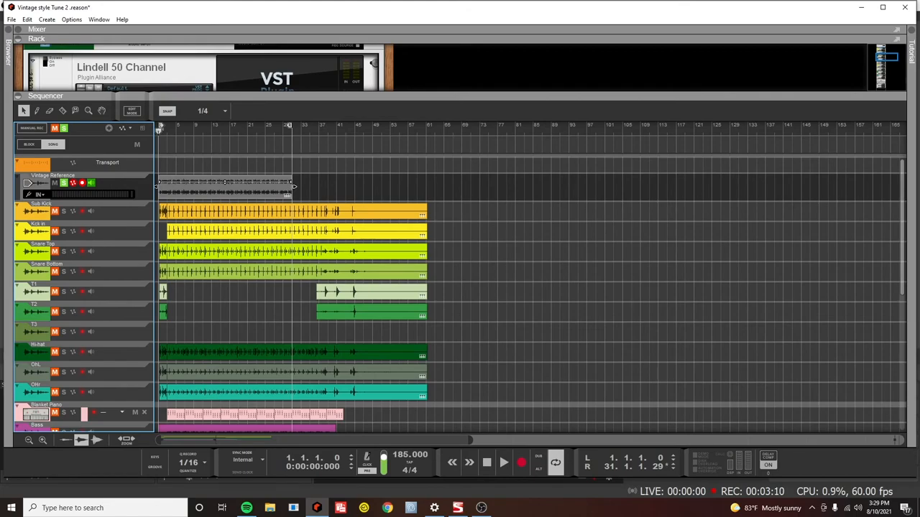
click(503, 463)
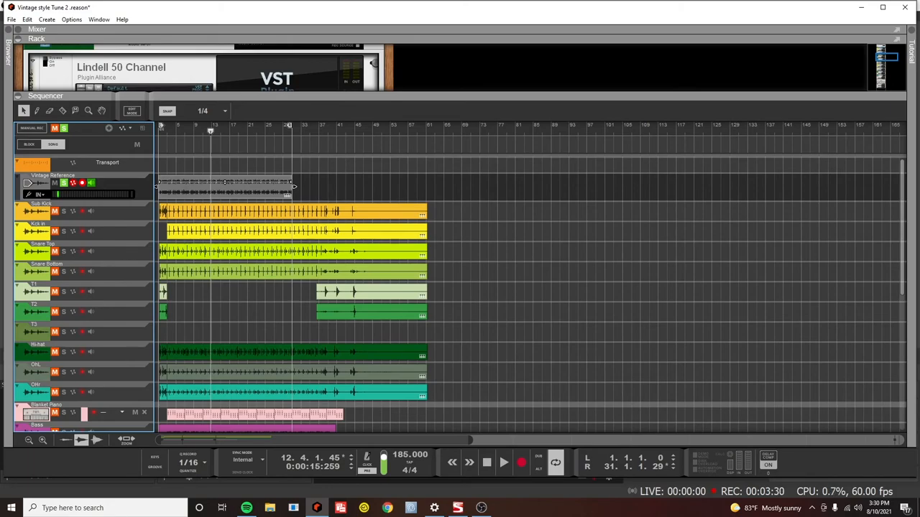
click(486, 463)
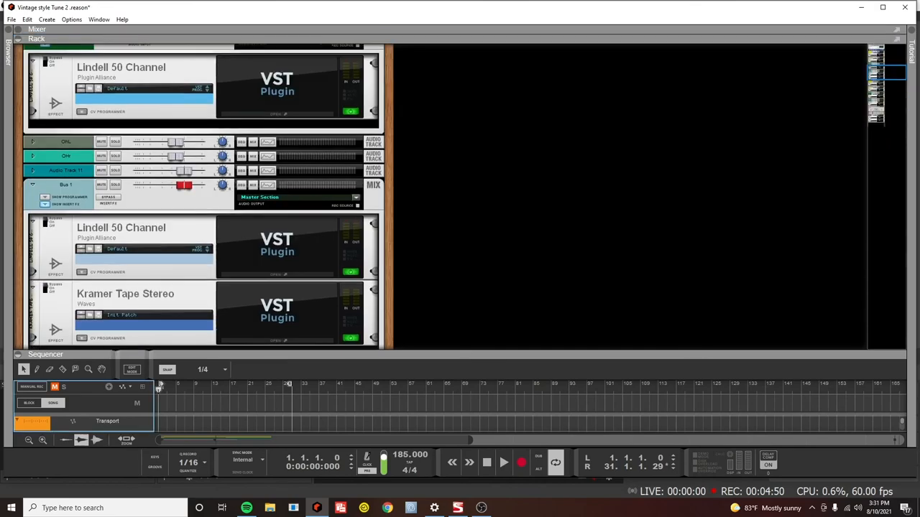
scroll(down, 3)
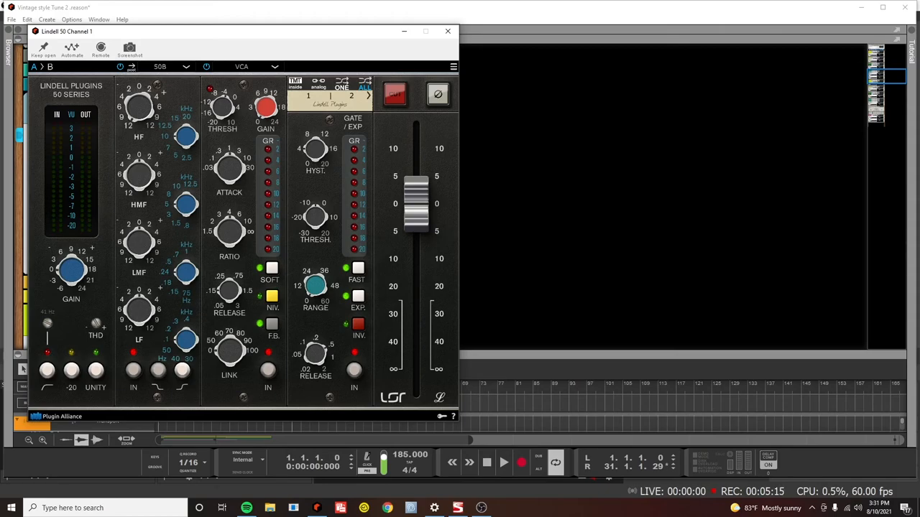
click(449, 32)
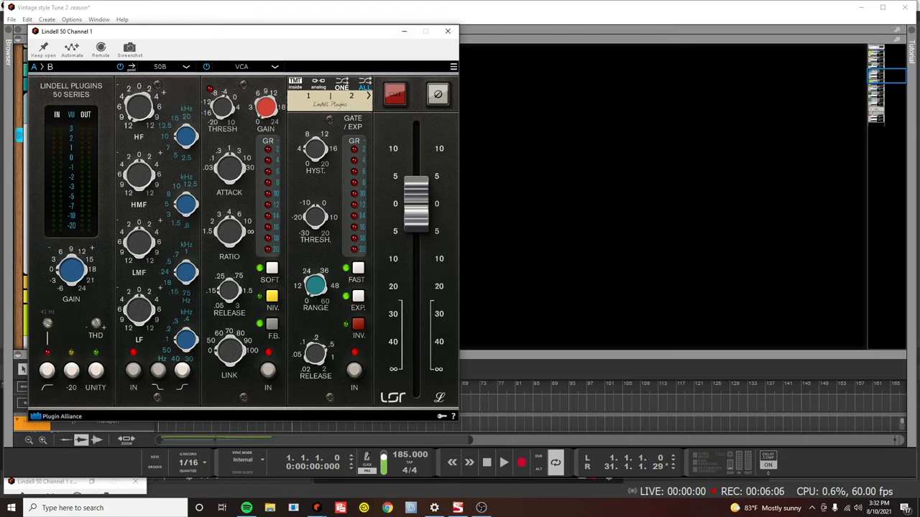
click(448, 32)
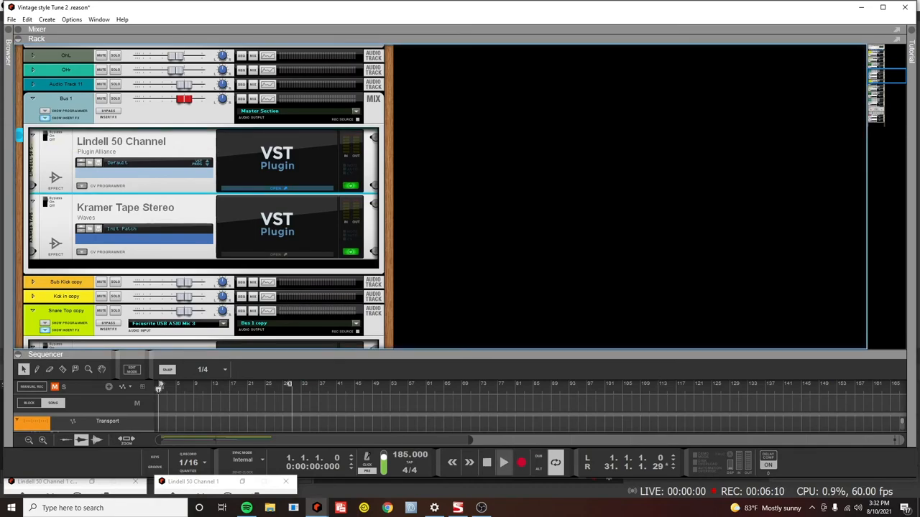
click(503, 463)
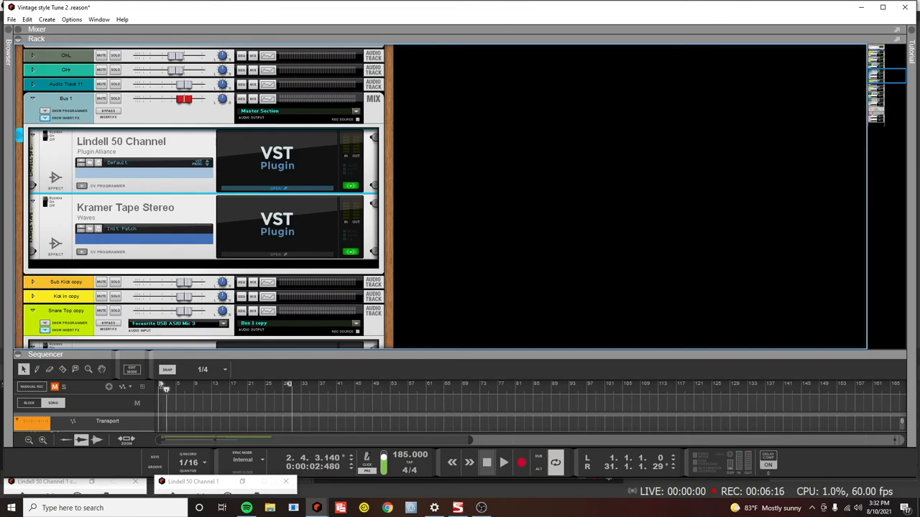
click(503, 463)
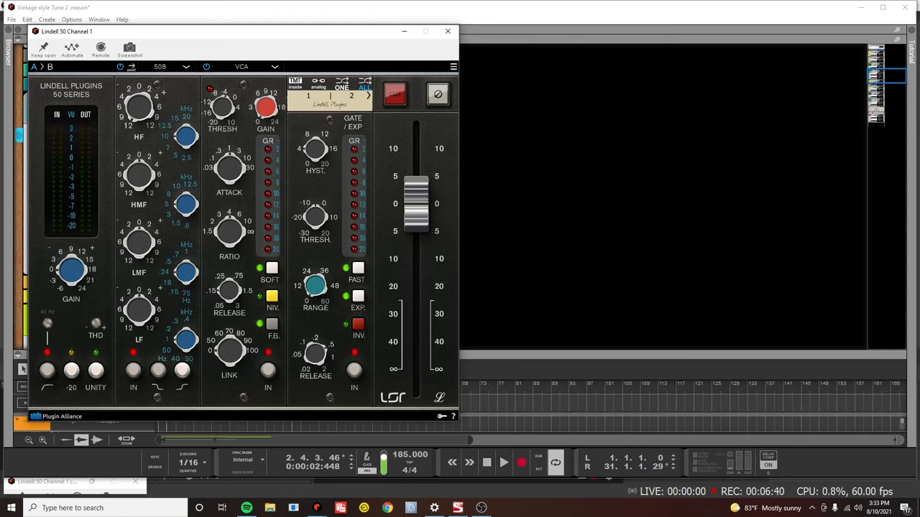
click(449, 32)
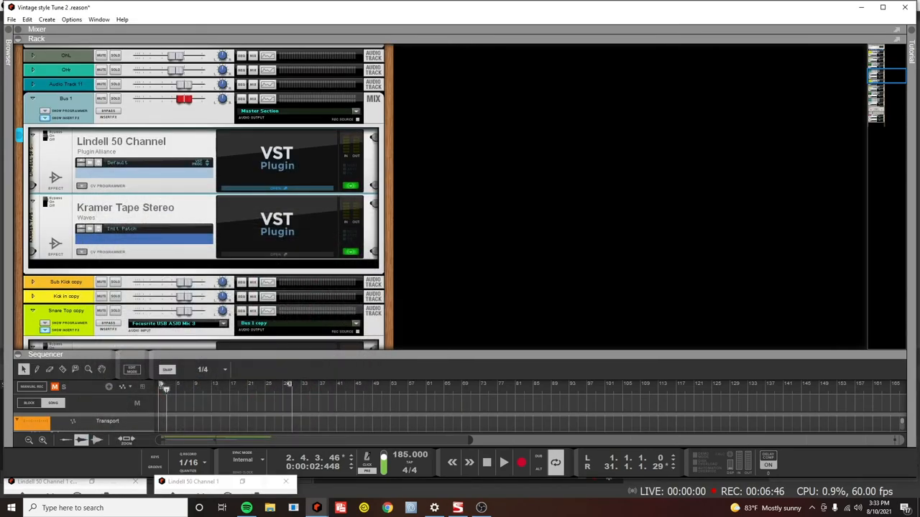
Show the Kramer Tape Stereo plugin window on the bus device
click(350, 253)
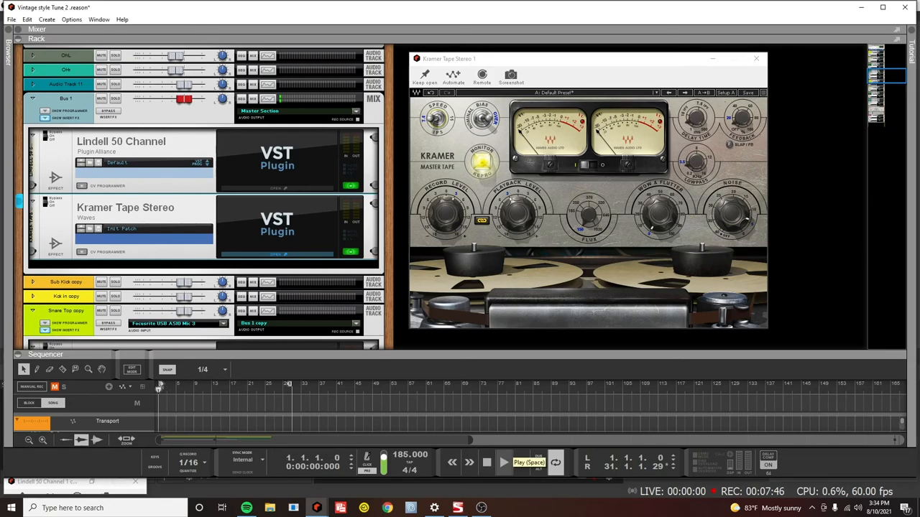
click(503, 463)
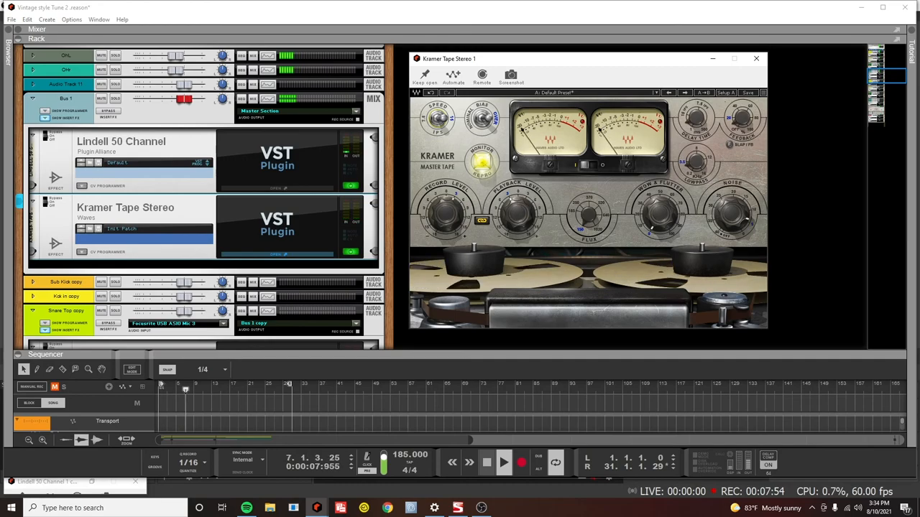
click(486, 462)
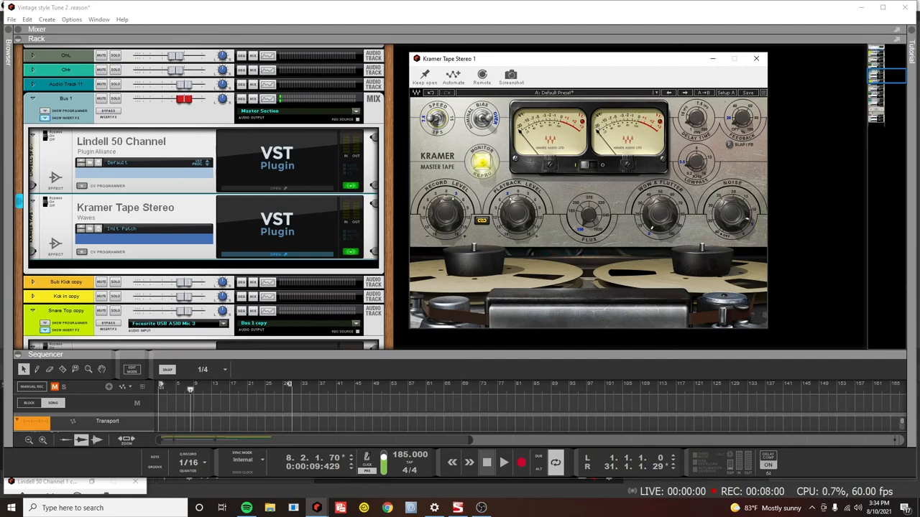
click(486, 462)
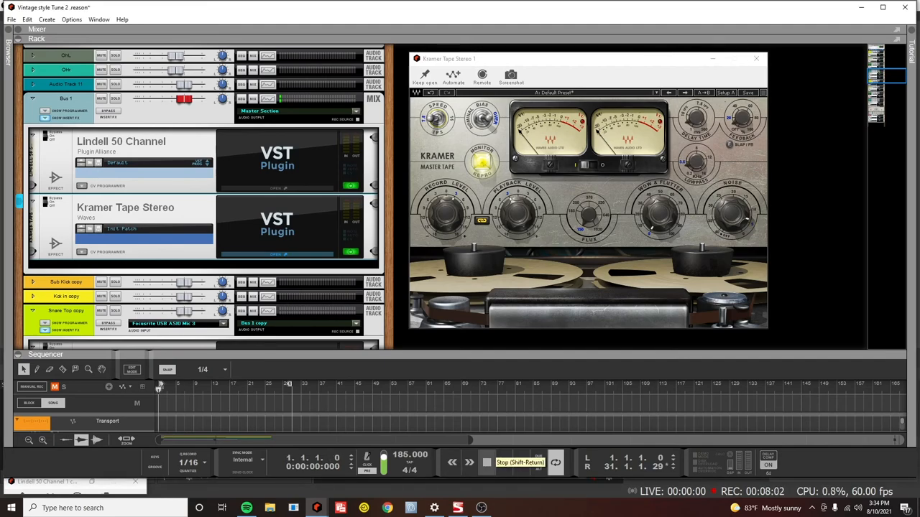
click(503, 463)
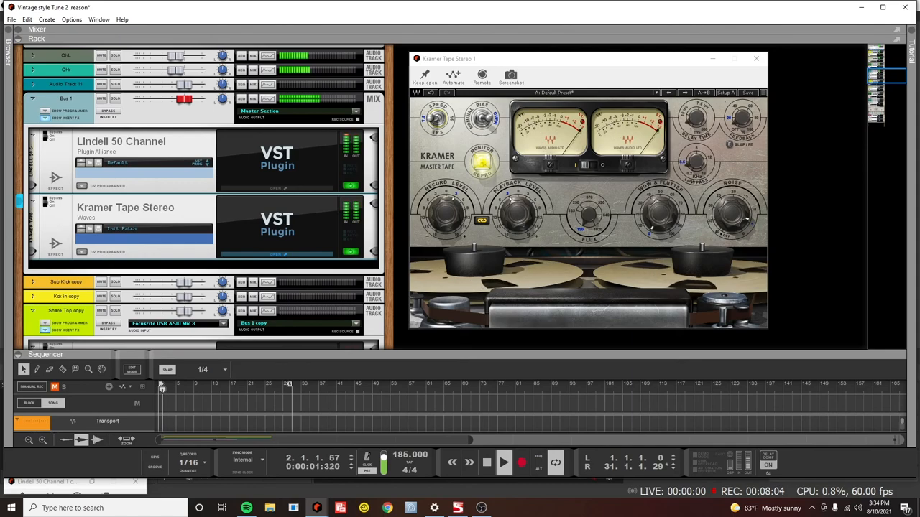
click(503, 463)
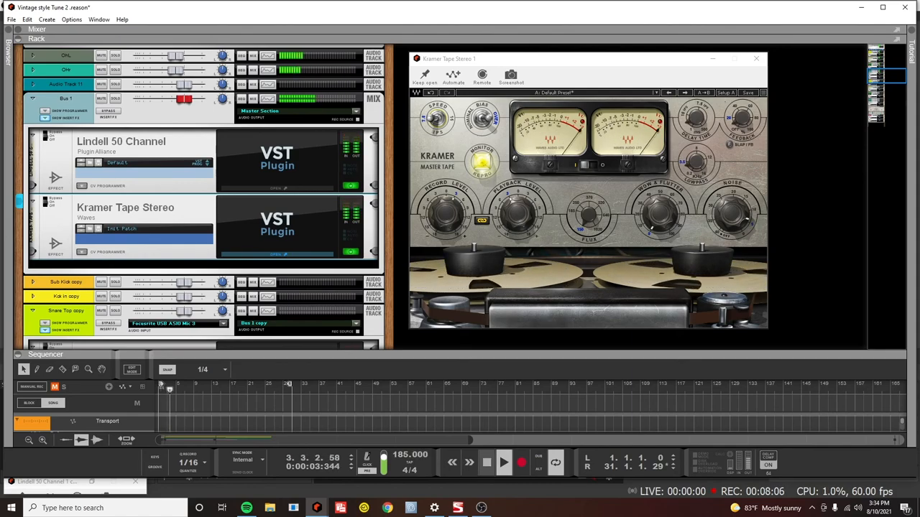
click(503, 463)
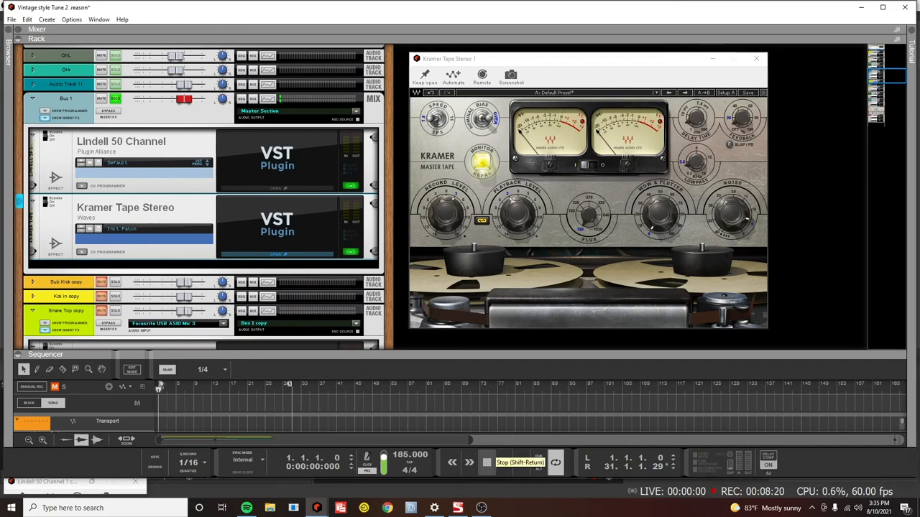
click(503, 462)
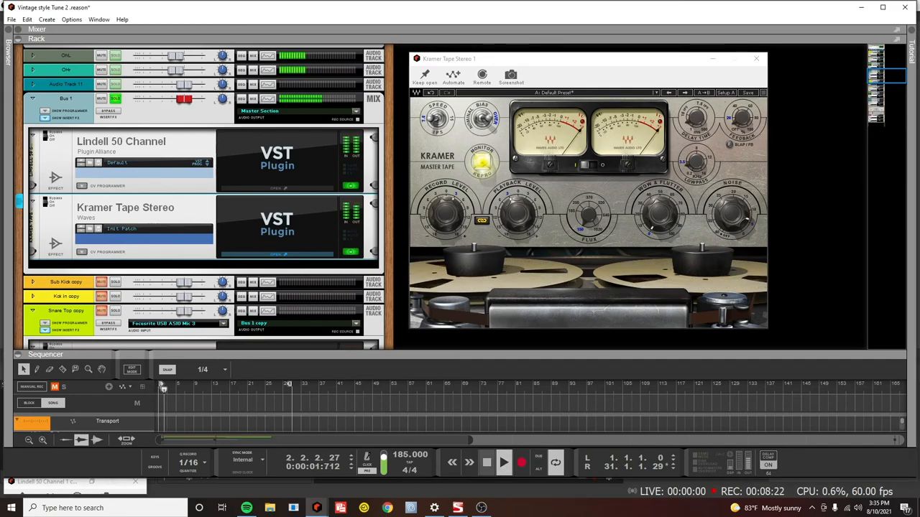
click(485, 463)
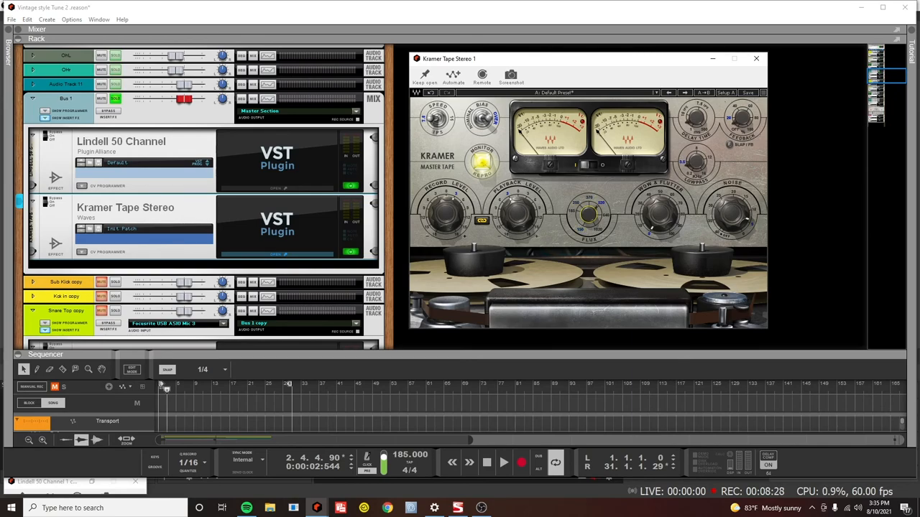
click(503, 463)
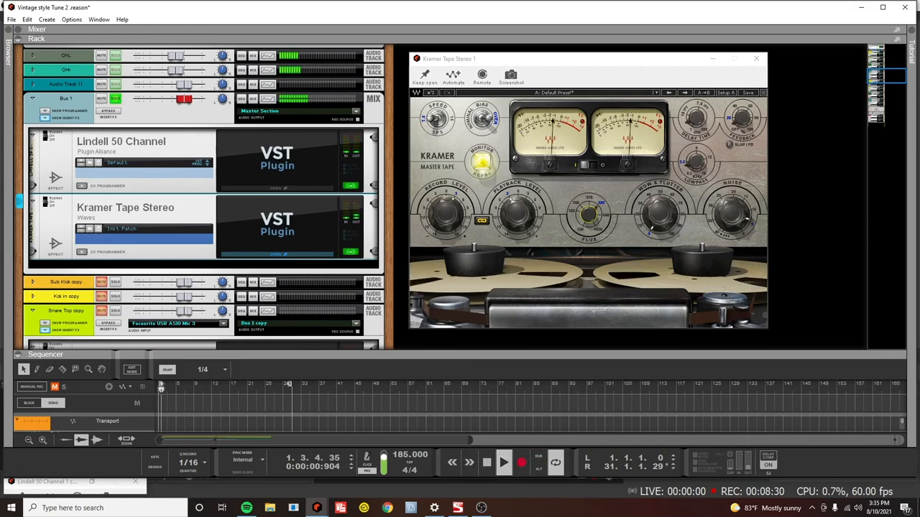
click(503, 463)
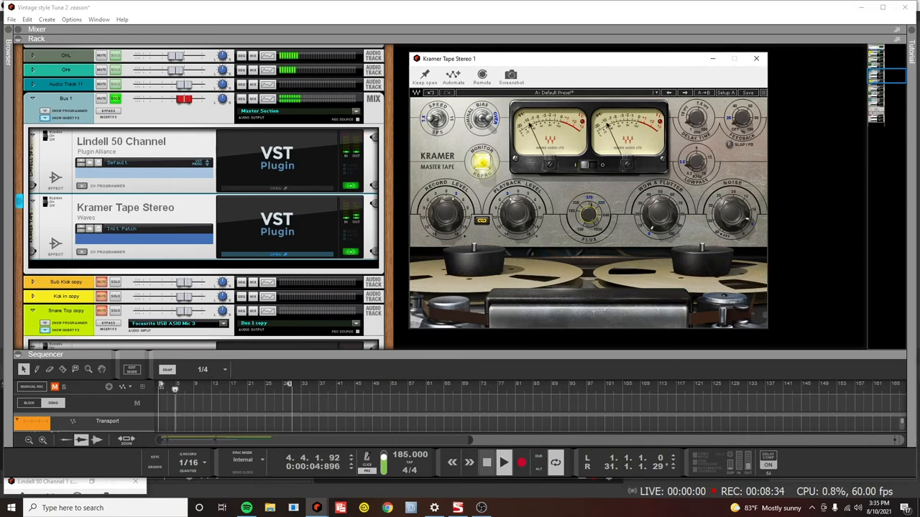
click(486, 463)
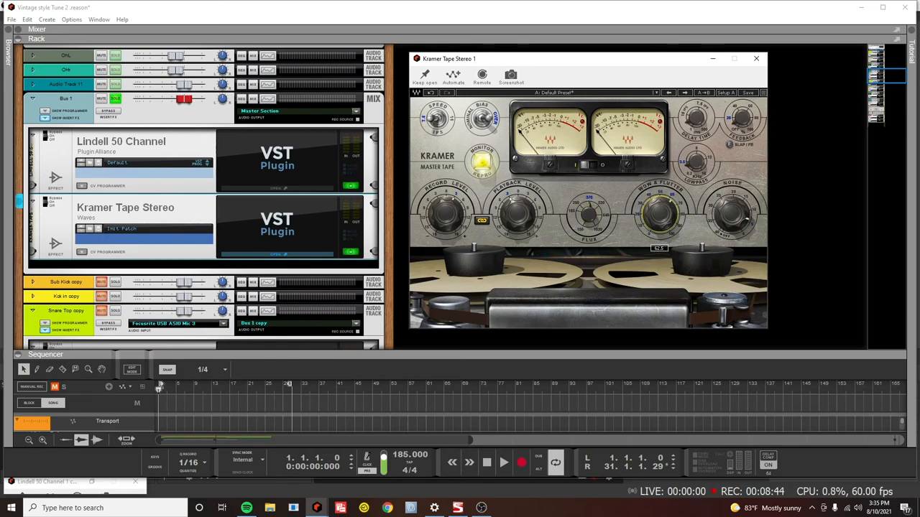
click(486, 463)
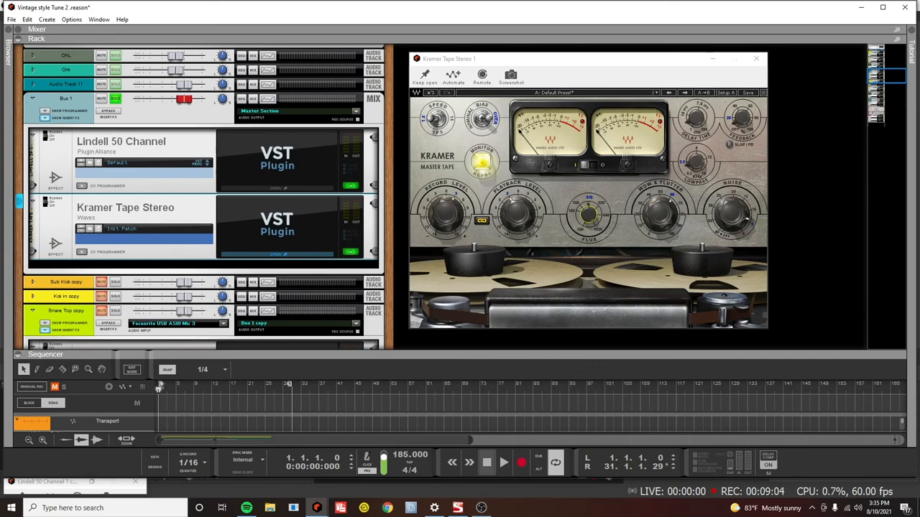
click(503, 462)
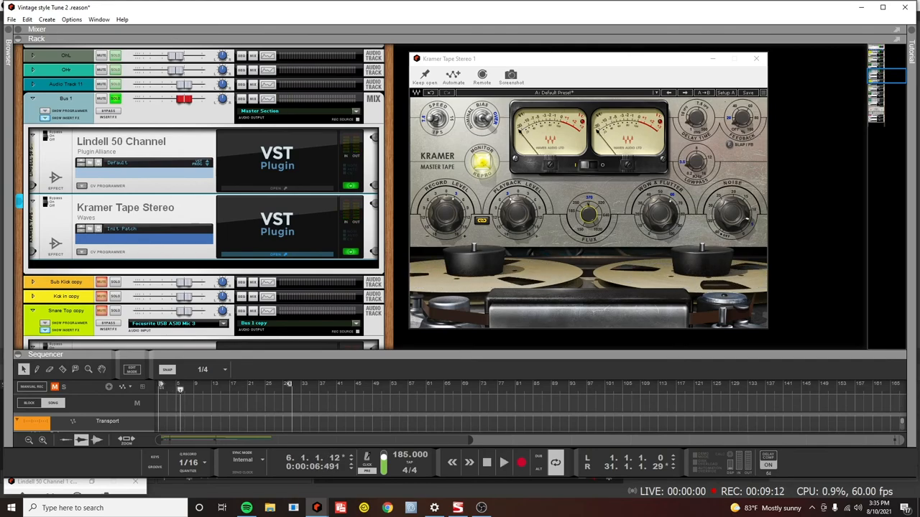
Boost the high-frequency EQ and tweak the second Lindell 50 channel strip's processing
scroll(down, 3)
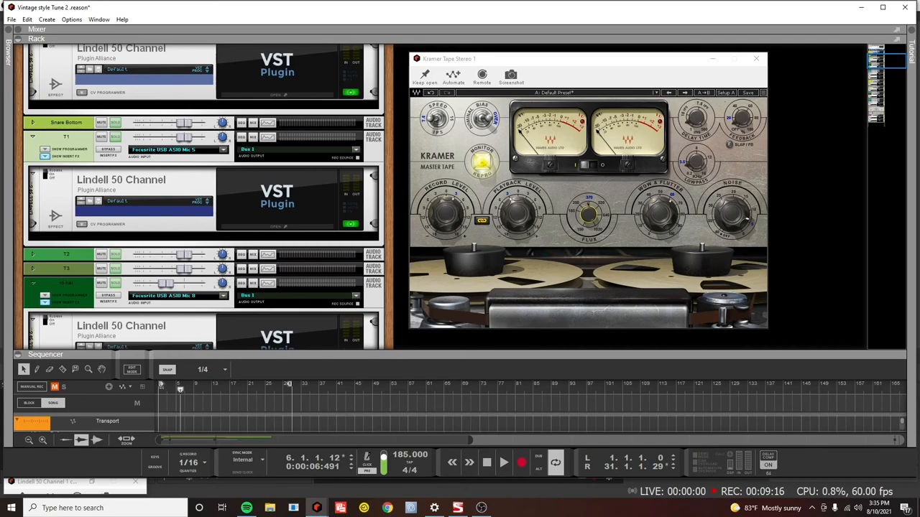
scroll(down, 3)
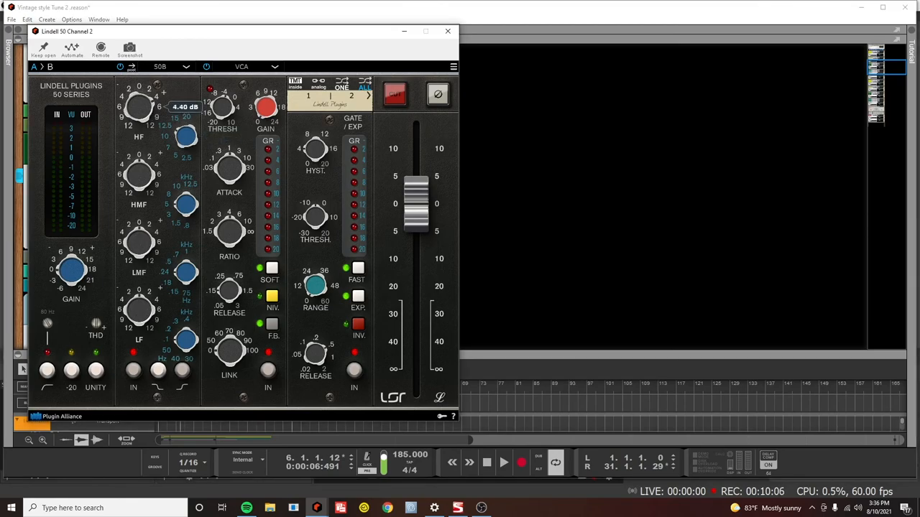
drag(138, 107, 132, 115)
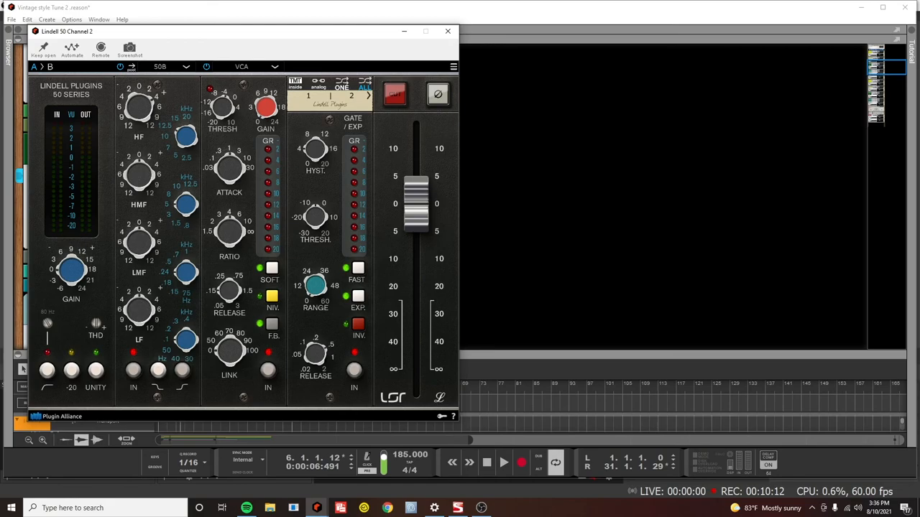
drag(138, 172, 138, 165)
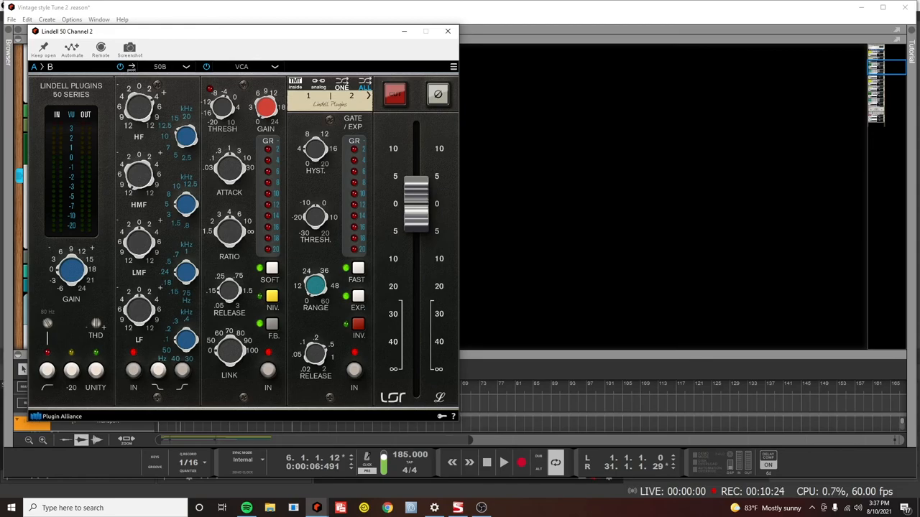
drag(46, 322, 46, 322)
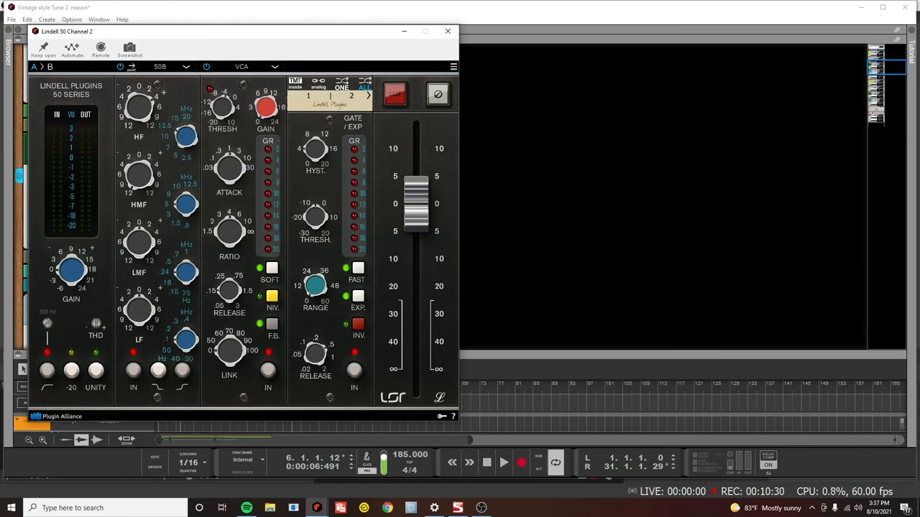
Put the channel editor away and bypass then re-enable the strip to compare
click(503, 463)
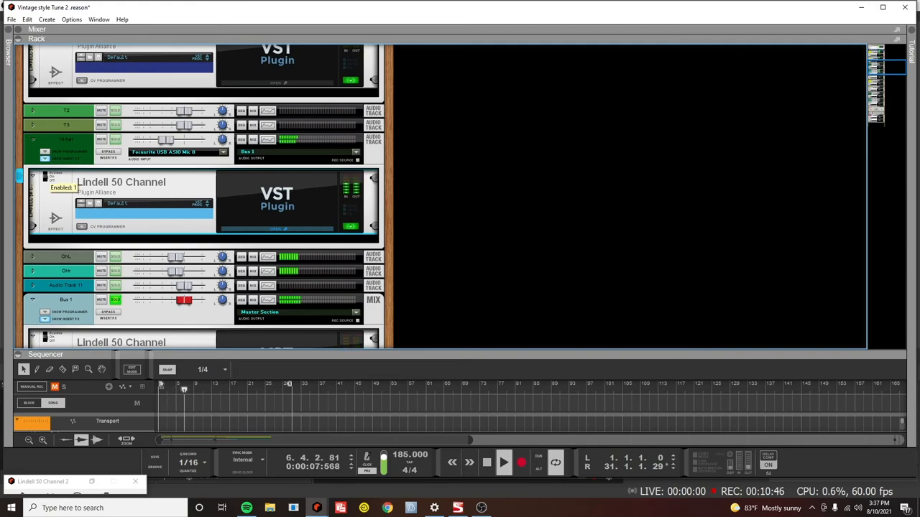
click(485, 462)
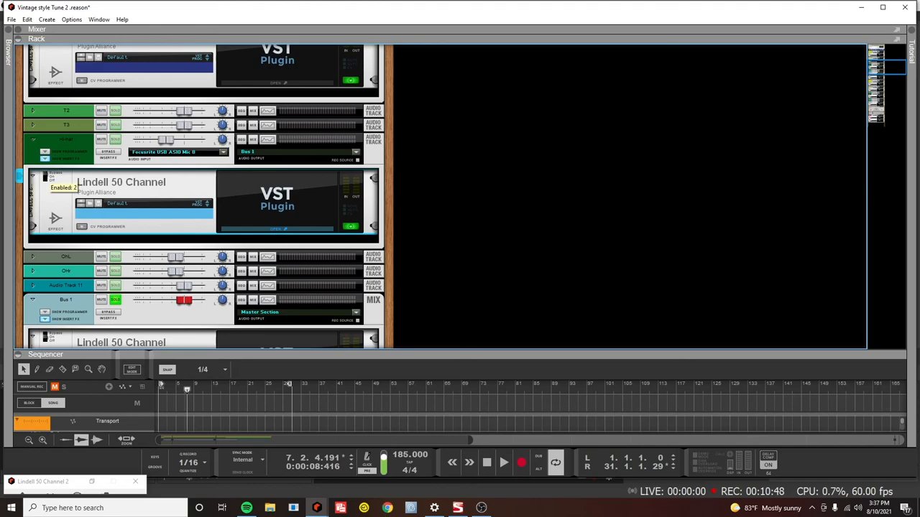
click(502, 463)
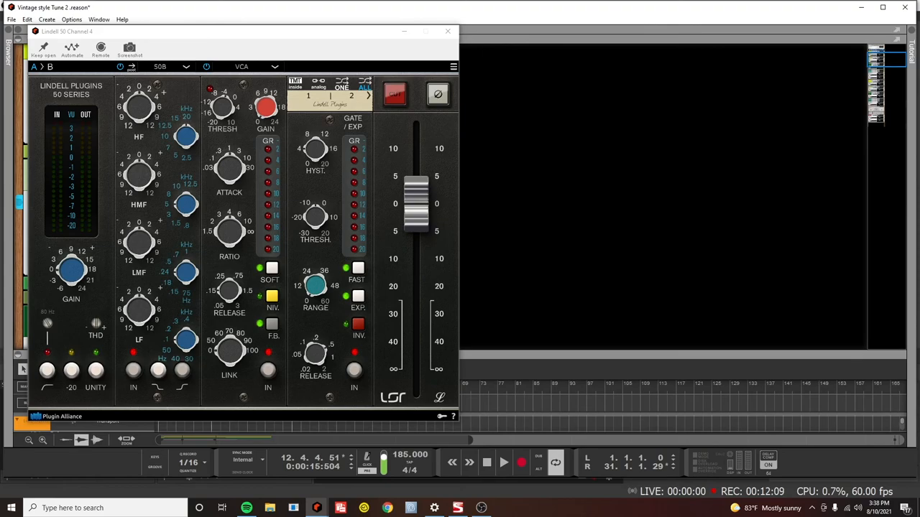
Adjust the fourth Lindell 50 channel strip's processing and close its editor
drag(138, 175, 138, 173)
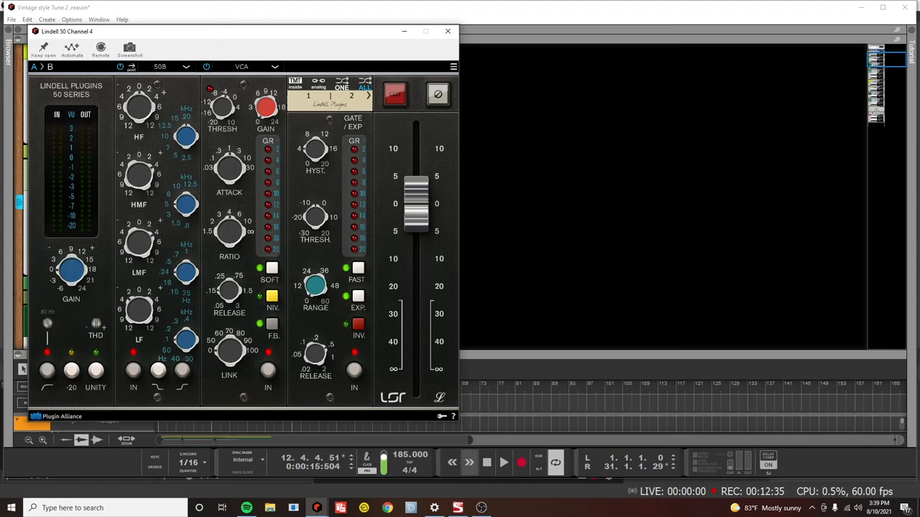
click(503, 463)
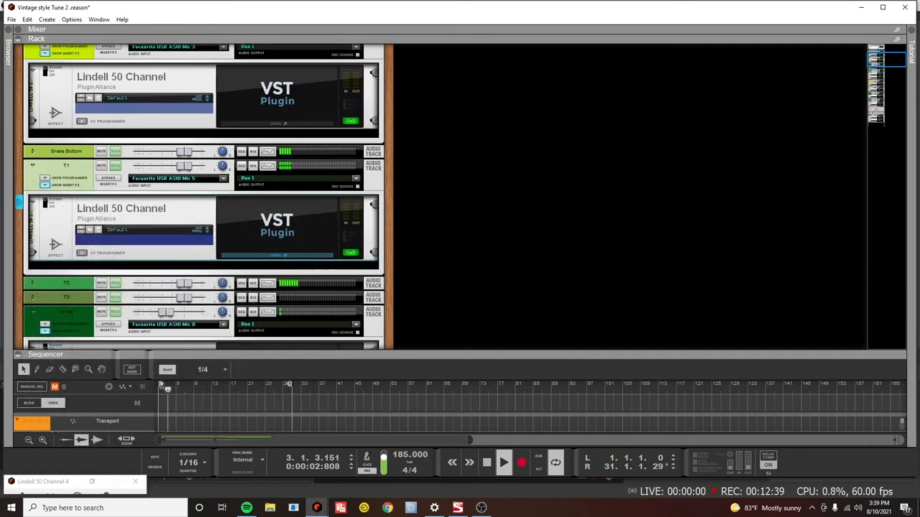
click(503, 462)
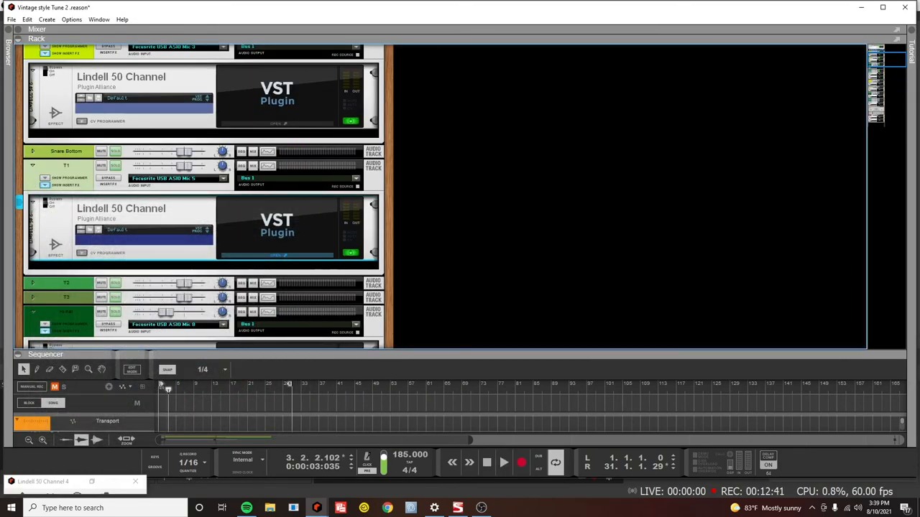
click(503, 463)
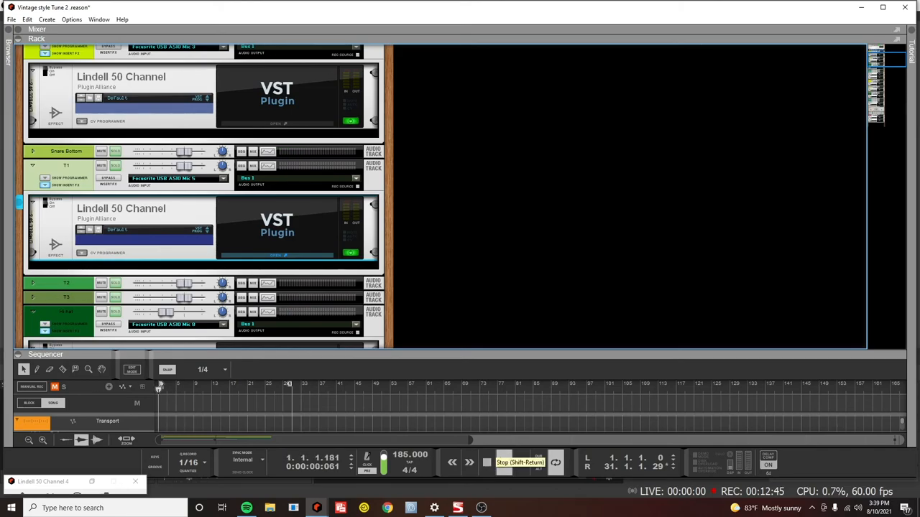
Restart the song from the top and bring up the third channel strip's editor
click(503, 463)
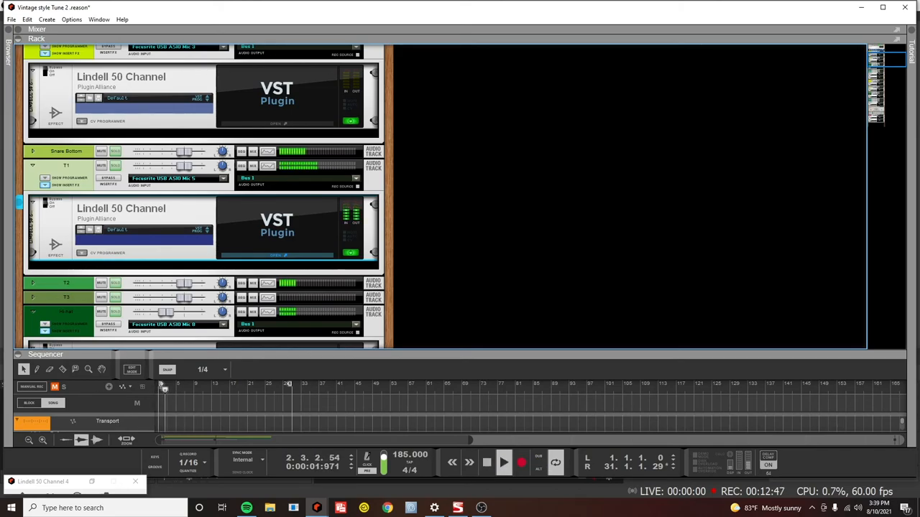
click(486, 463)
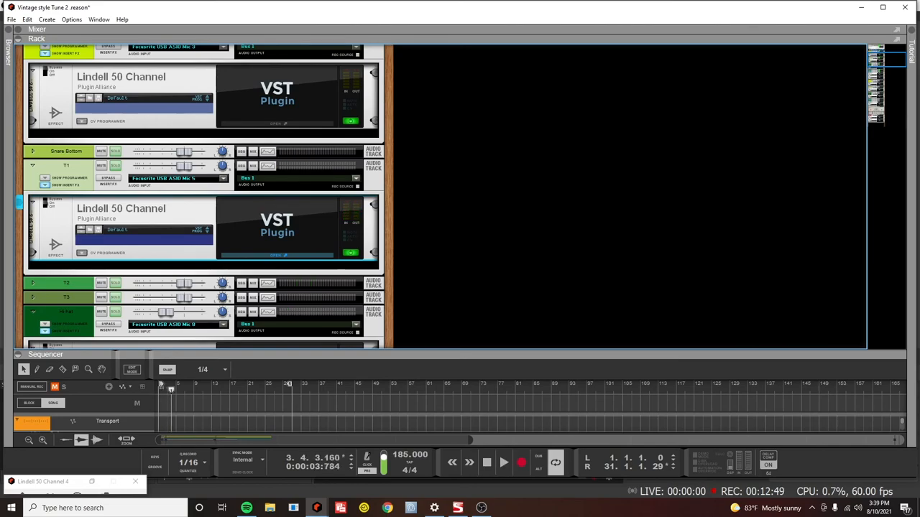
scroll(up, 3)
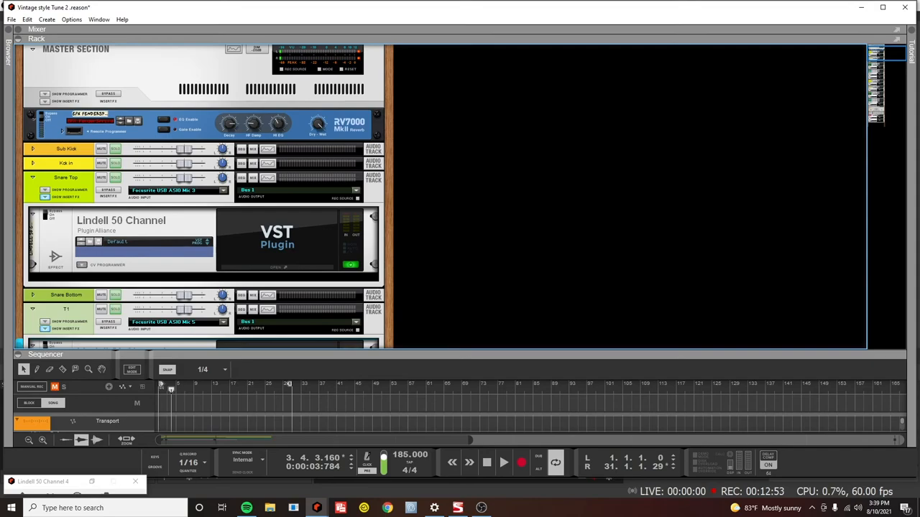
click(485, 463)
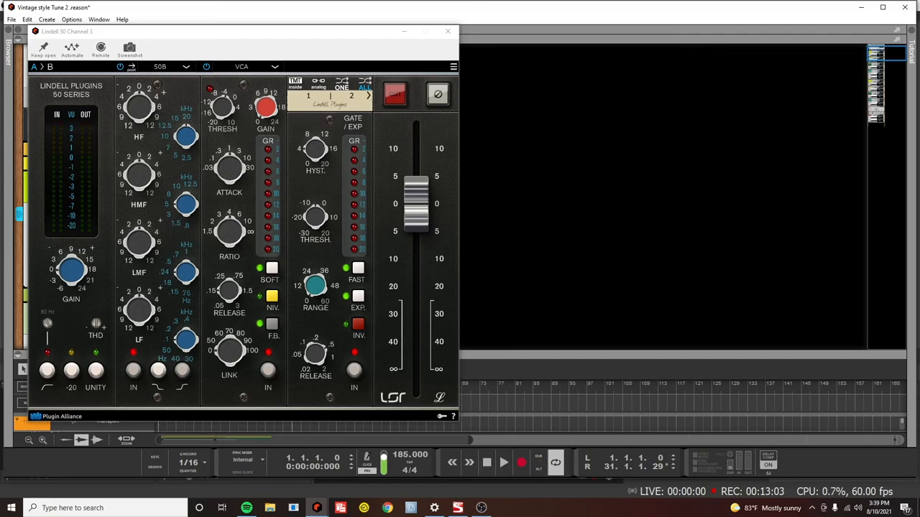
Nudge the third Lindell 50 channel strip's EQ and dynamics knobs to new settings
drag(185, 137, 185, 133)
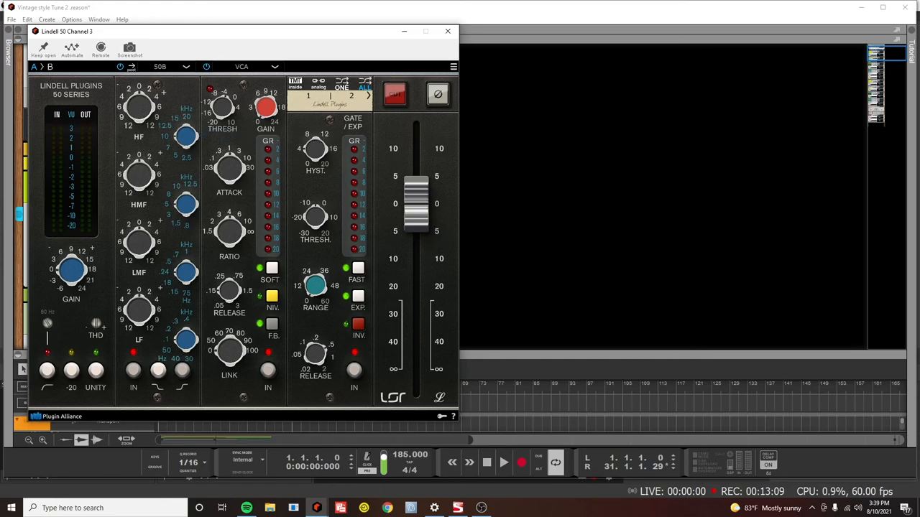
drag(138, 106, 138, 101)
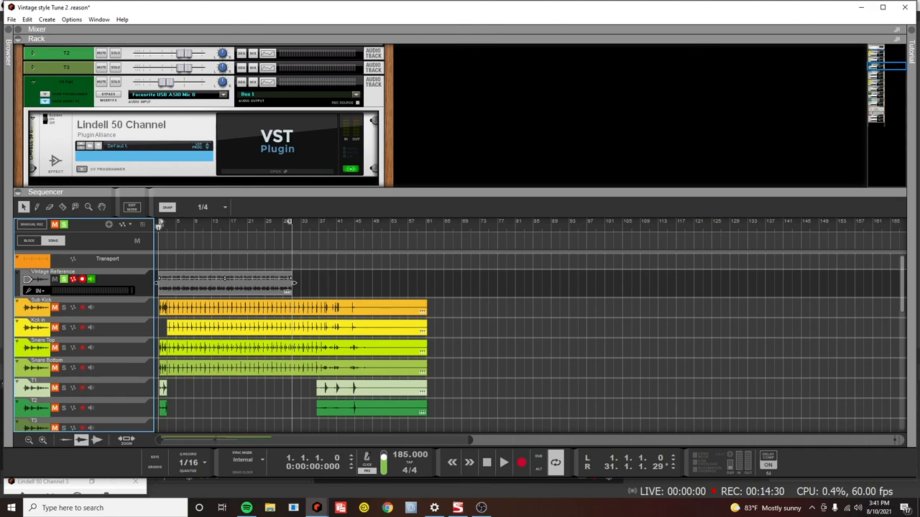
Select the Vintage Reference track and play it against the mix
click(503, 463)
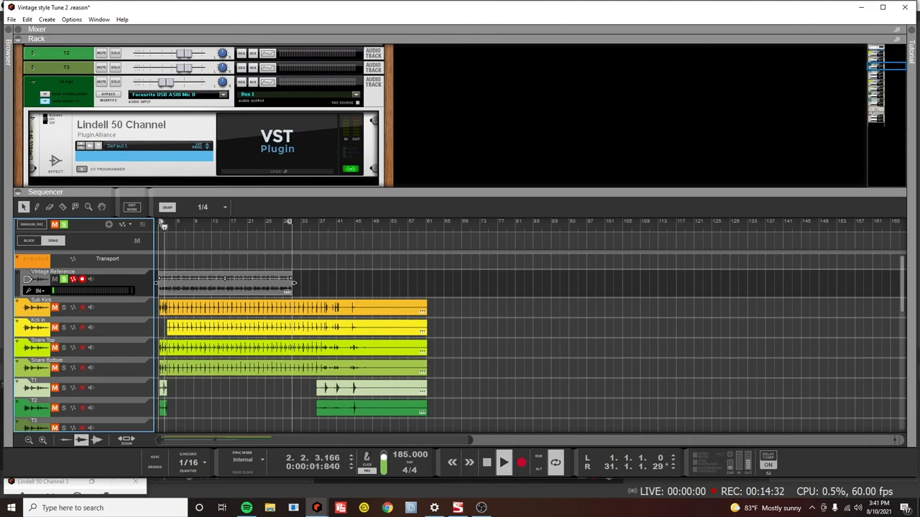
click(503, 463)
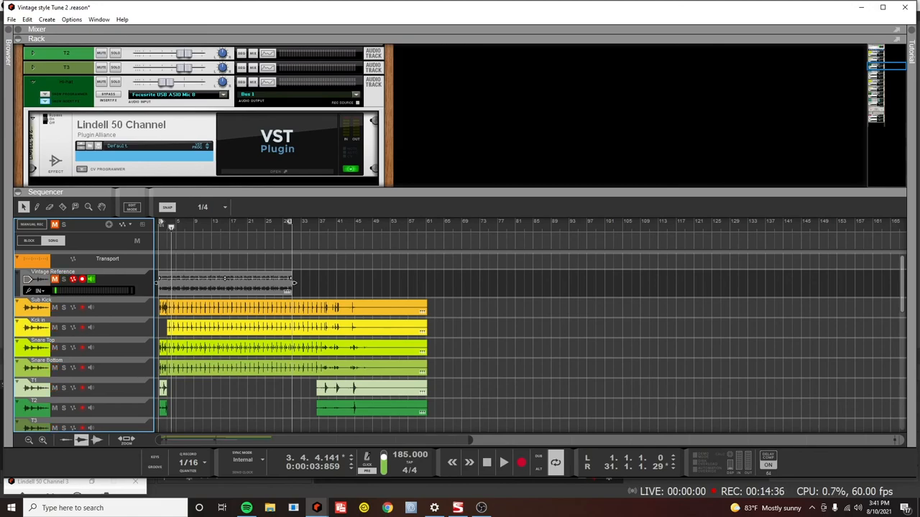
click(503, 463)
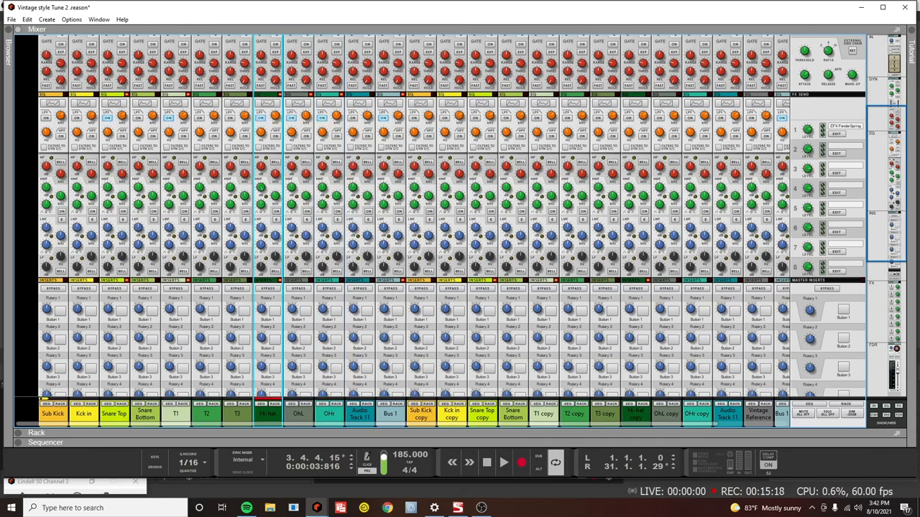
Switch from the mixer to the maximized sequencer and select the Blanket Piano track
click(45, 442)
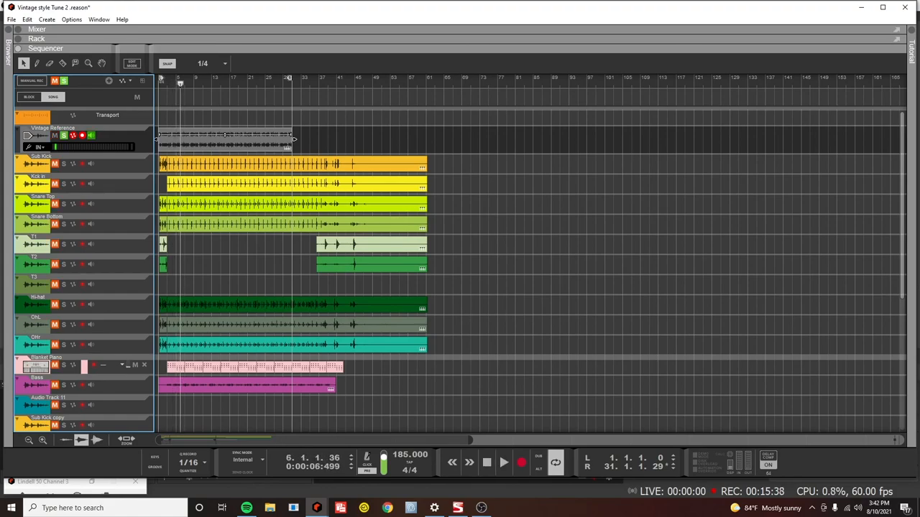
click(503, 463)
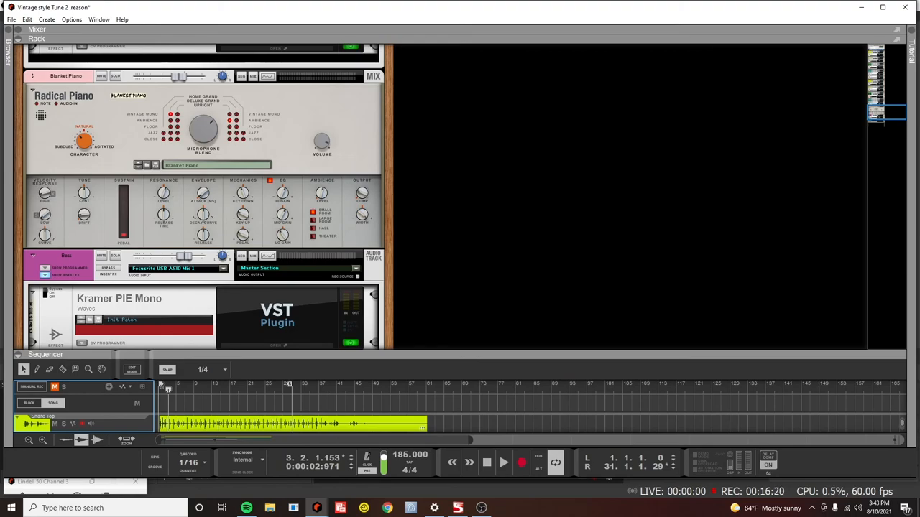
Select the Blanket Piano mixer channel and play the song to hear the piano
click(503, 463)
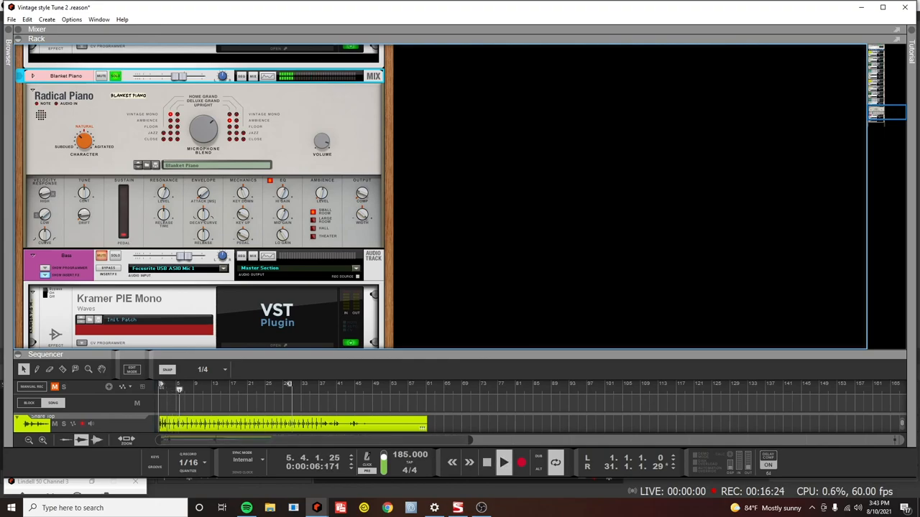
click(503, 463)
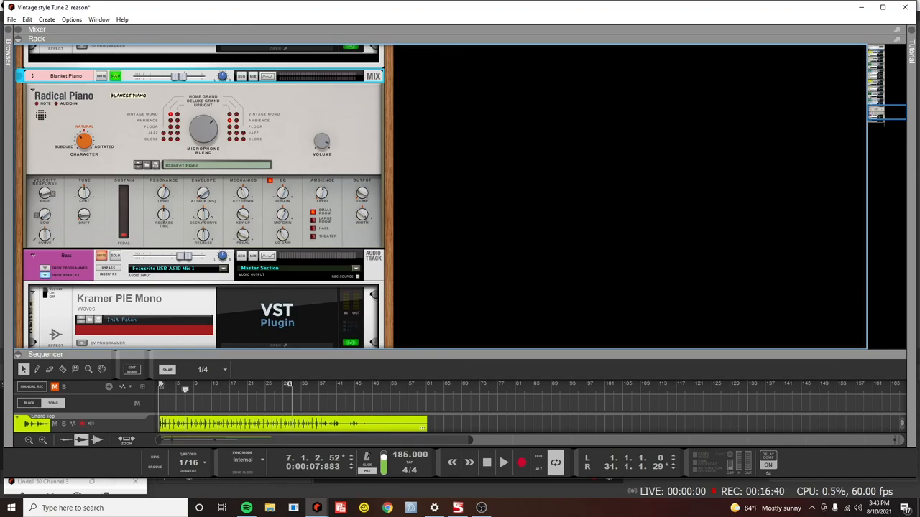
mouse_move(362, 215)
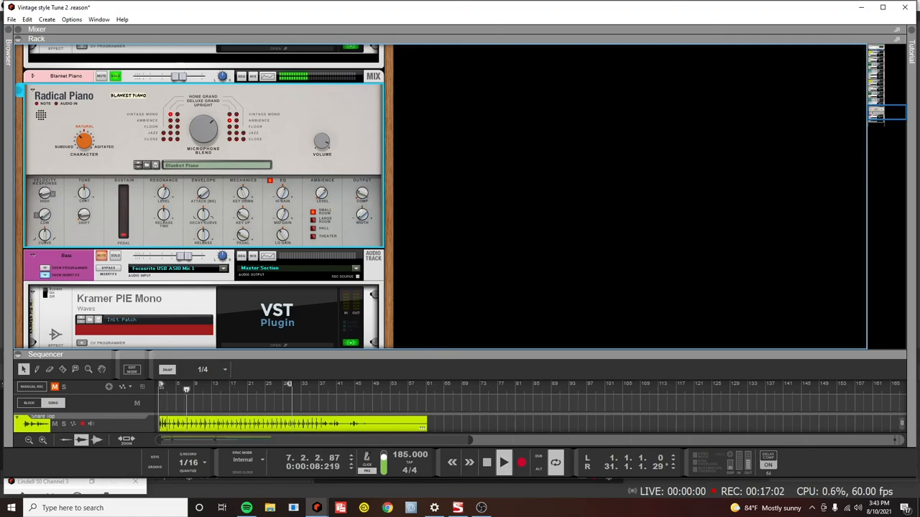
click(503, 463)
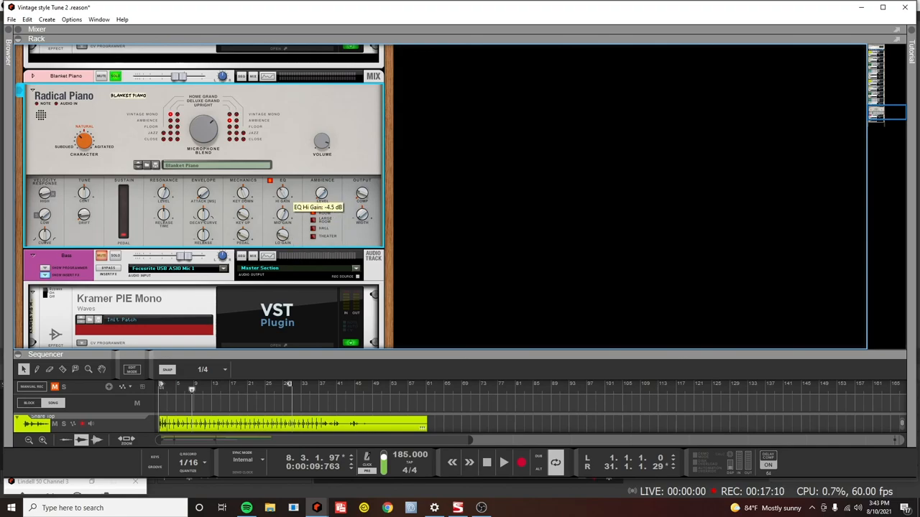
Adjust the piano's high EQ gain and retune Radical Piano by a few cents while playing
click(503, 463)
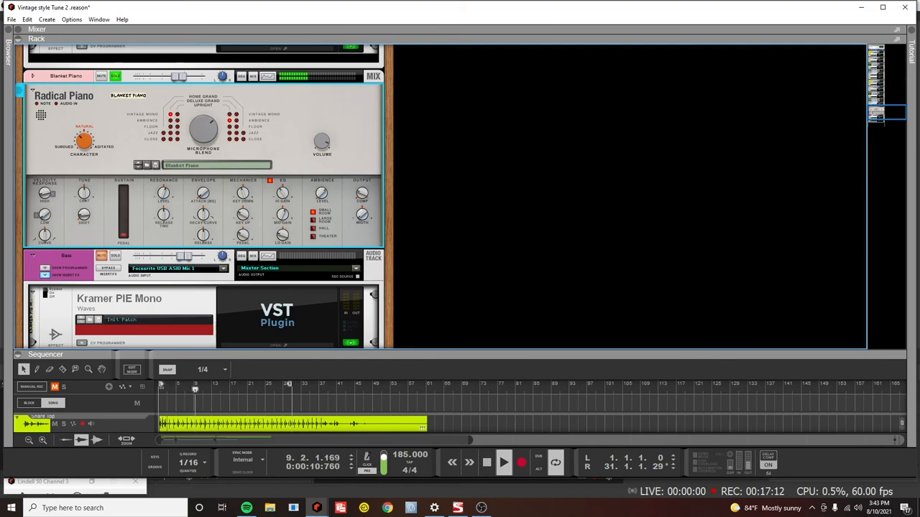
click(486, 463)
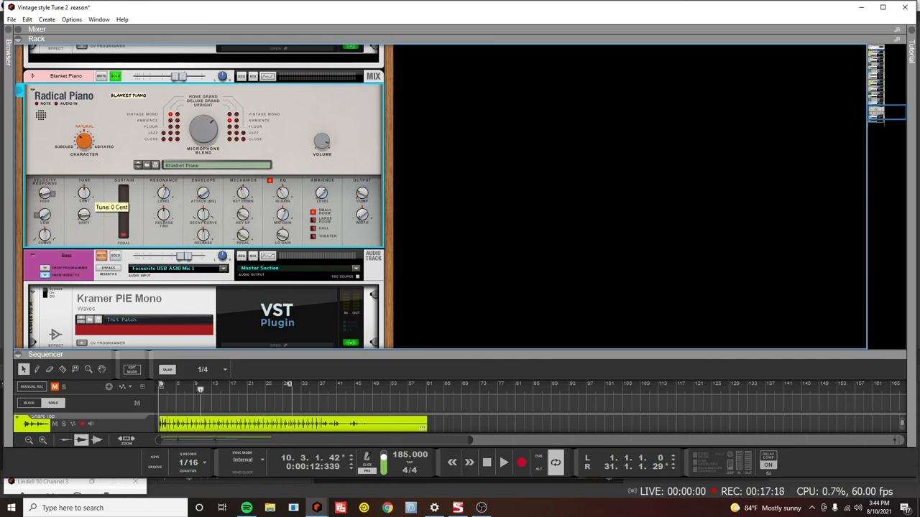
drag(83, 192, 83, 187)
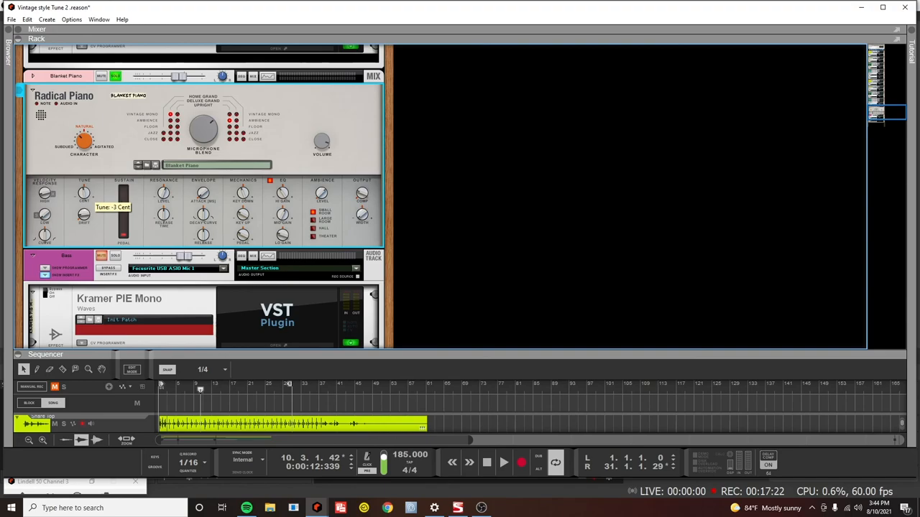
drag(83, 193, 84, 187)
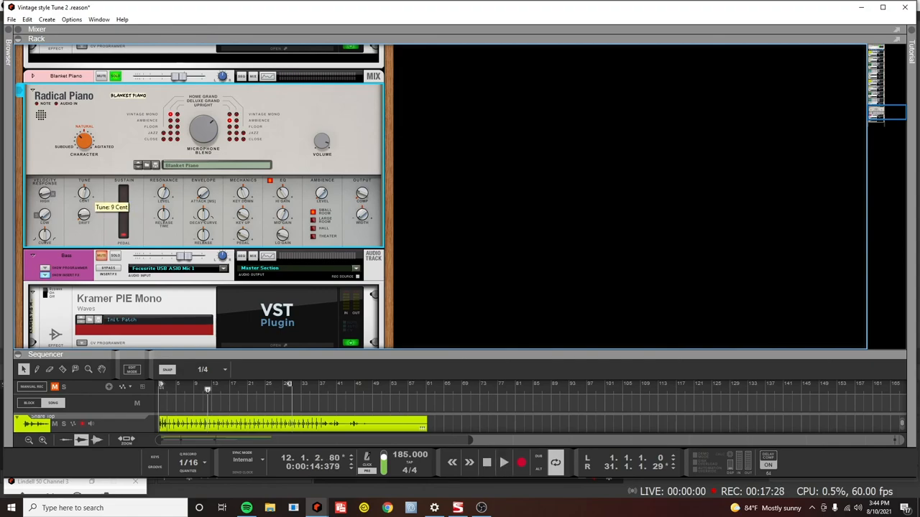
click(503, 463)
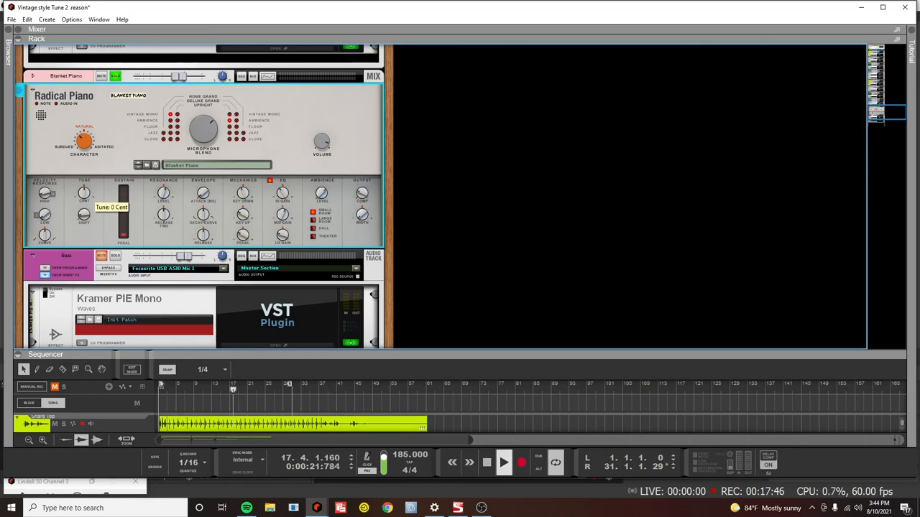
click(486, 463)
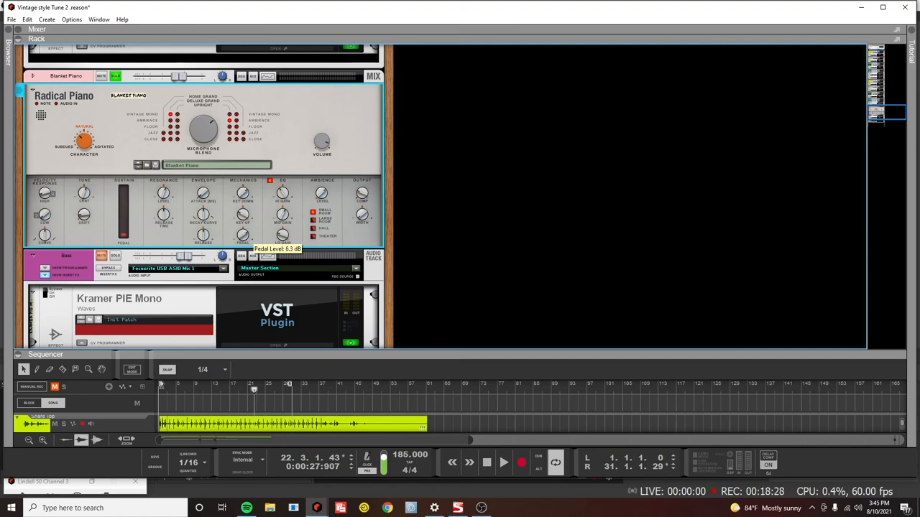
Restart playback, tweak the Key Up Level and briefly mute the bass to compare
click(486, 463)
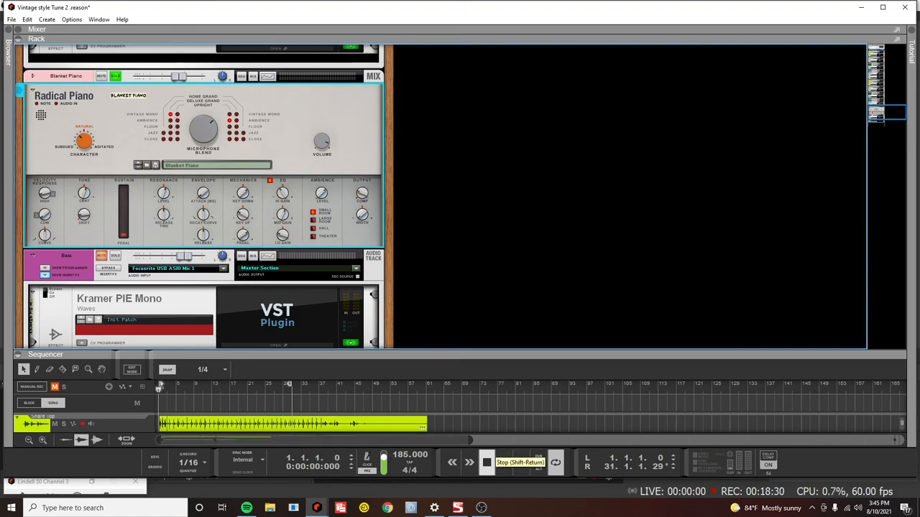
click(505, 463)
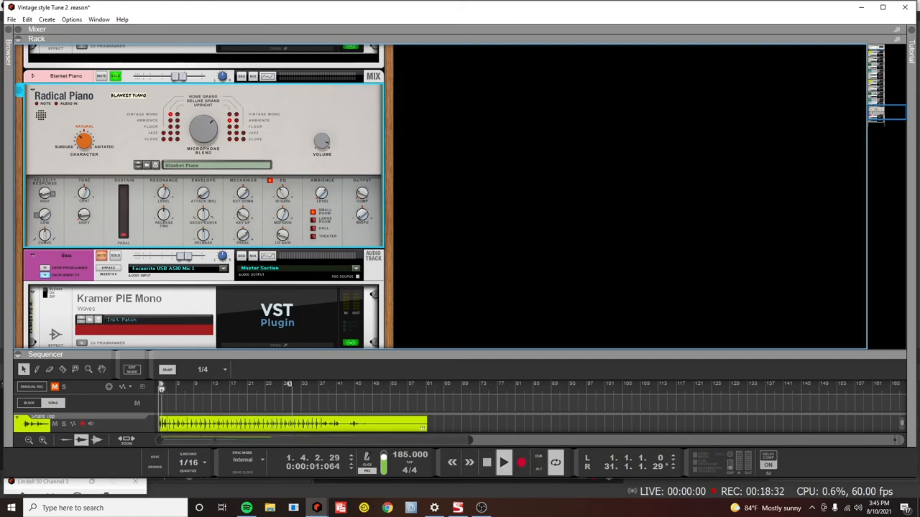
click(503, 463)
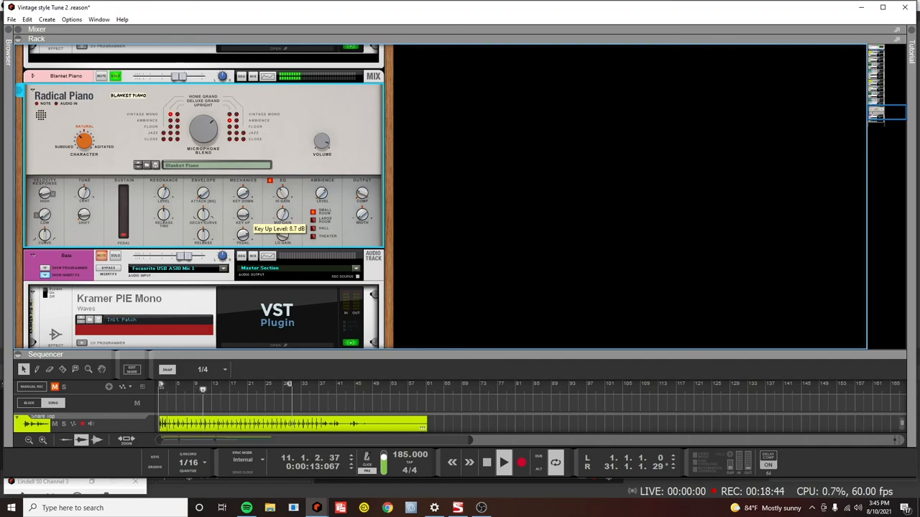
click(103, 267)
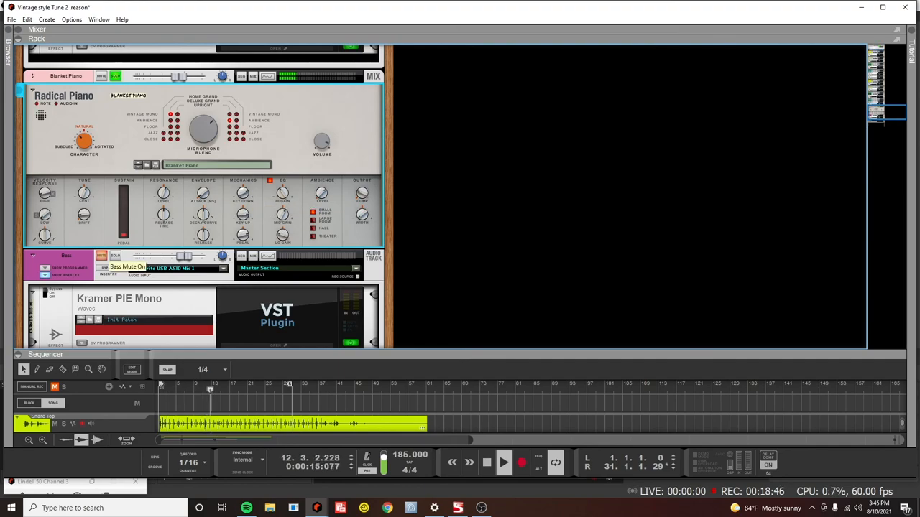
click(485, 463)
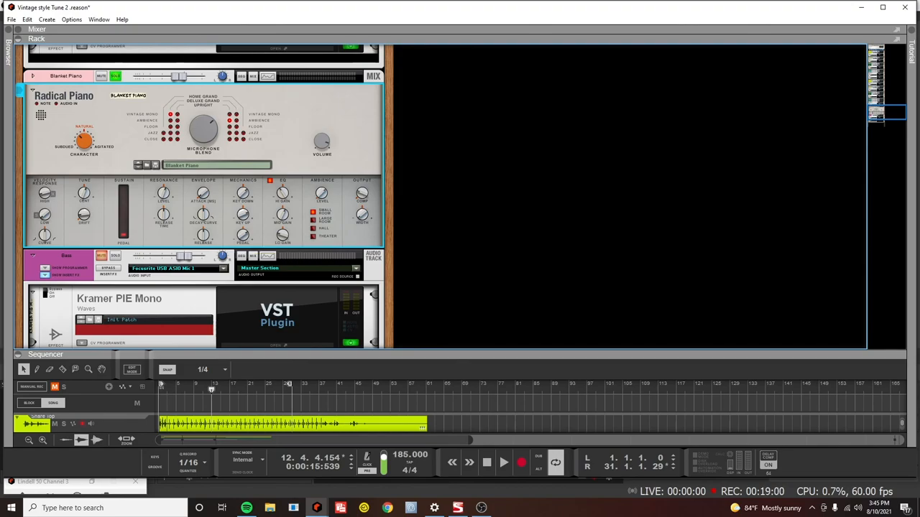
Resume playback and scroll the rack down to the piano's Kramer PIE and Tape plugins
scroll(down, 3)
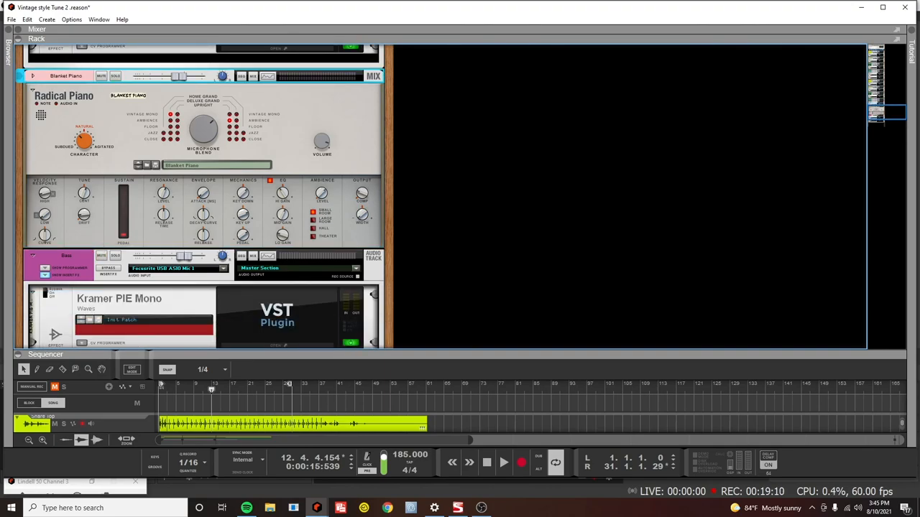
click(503, 463)
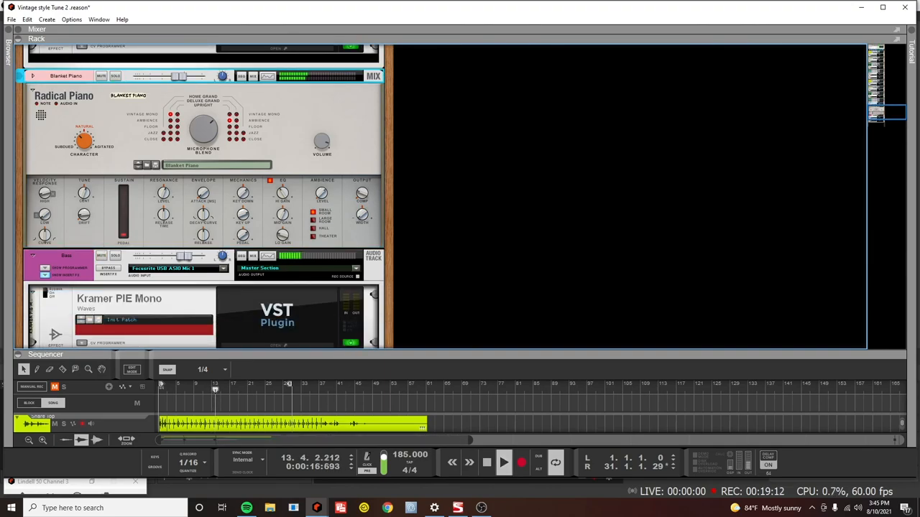
click(503, 463)
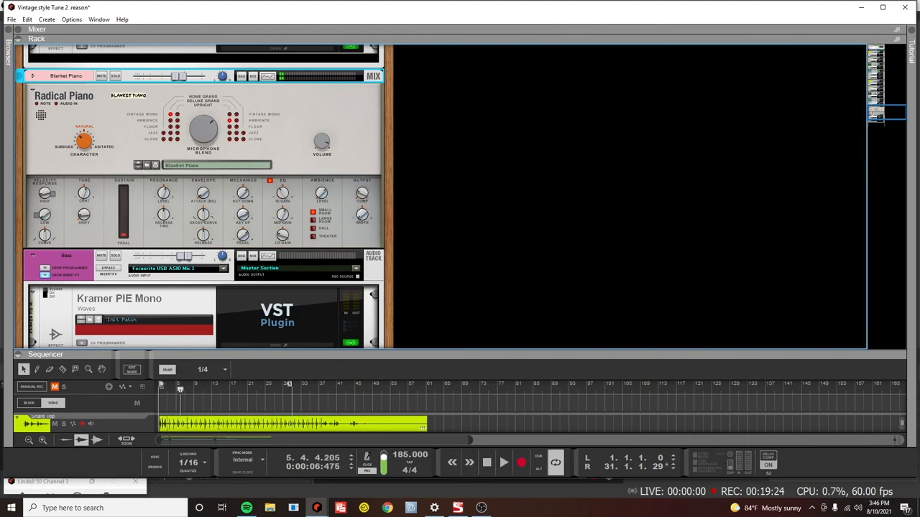
scroll(down, 3)
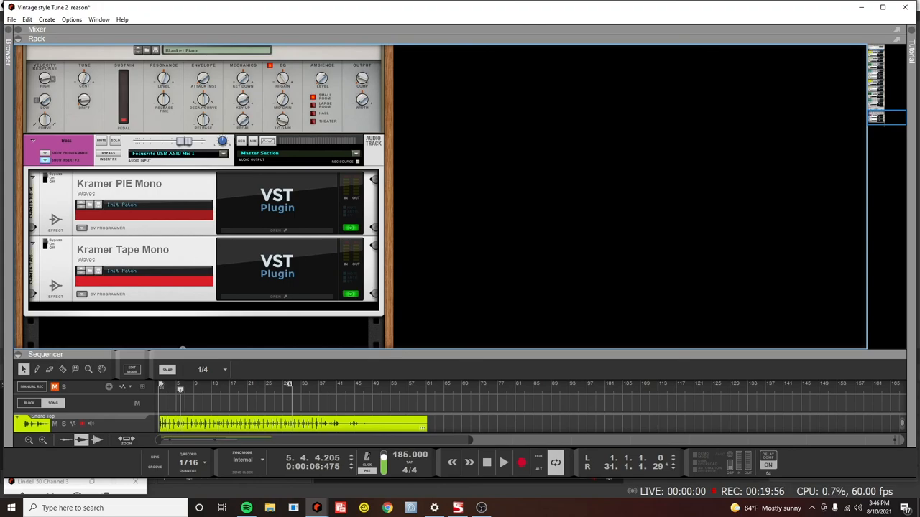
Select the bass channel's rack devices and audition the bass, then stop
click(115, 141)
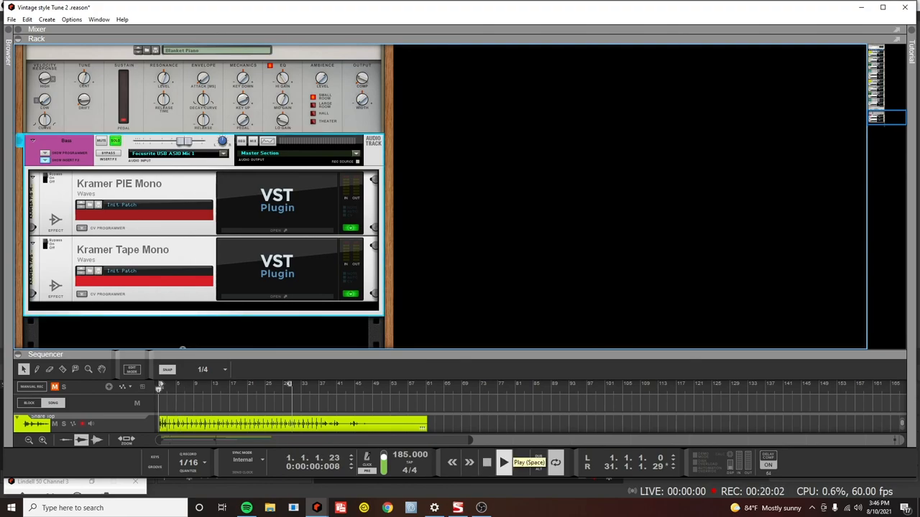
click(503, 463)
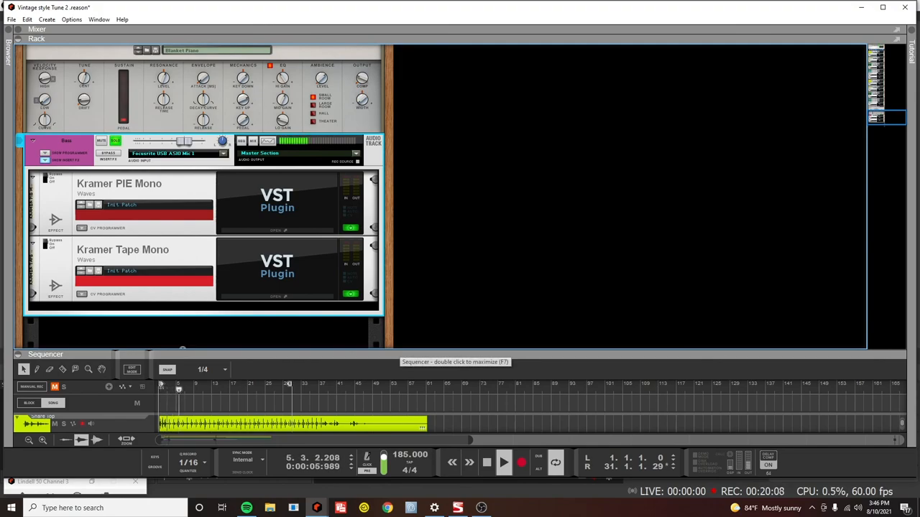
click(503, 463)
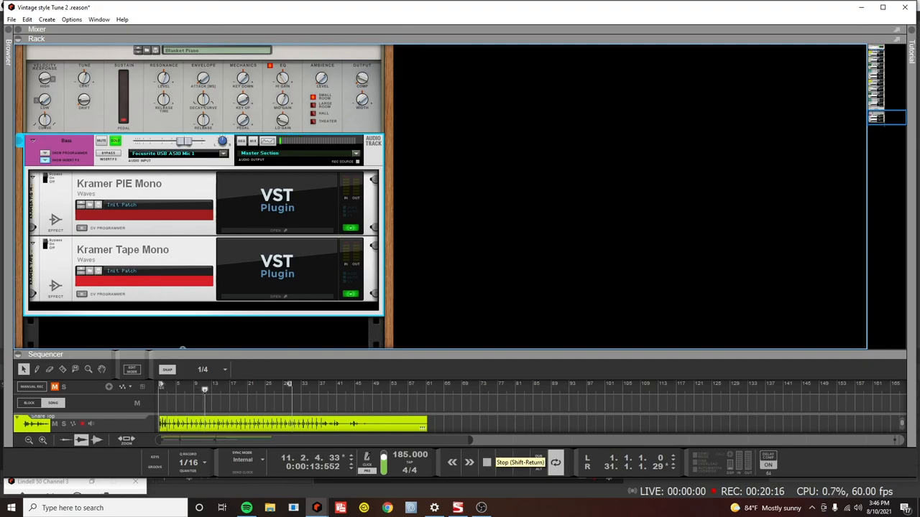
click(503, 463)
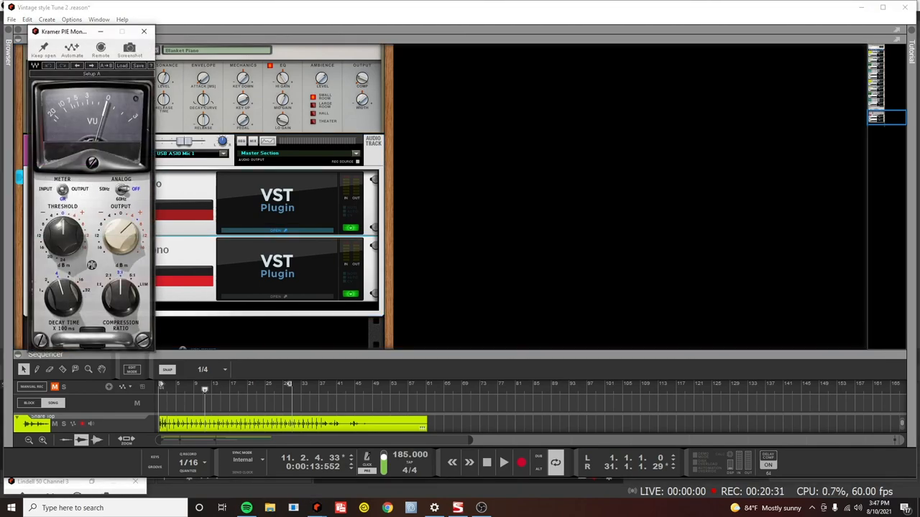
Raise the Kramer PIE output level, close its window and select the Kramer units in the bass rack
click(143, 32)
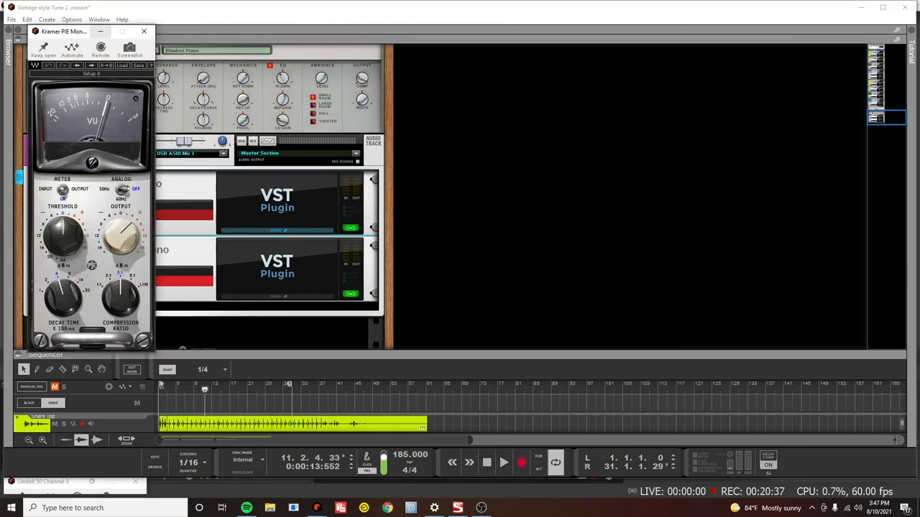
click(144, 32)
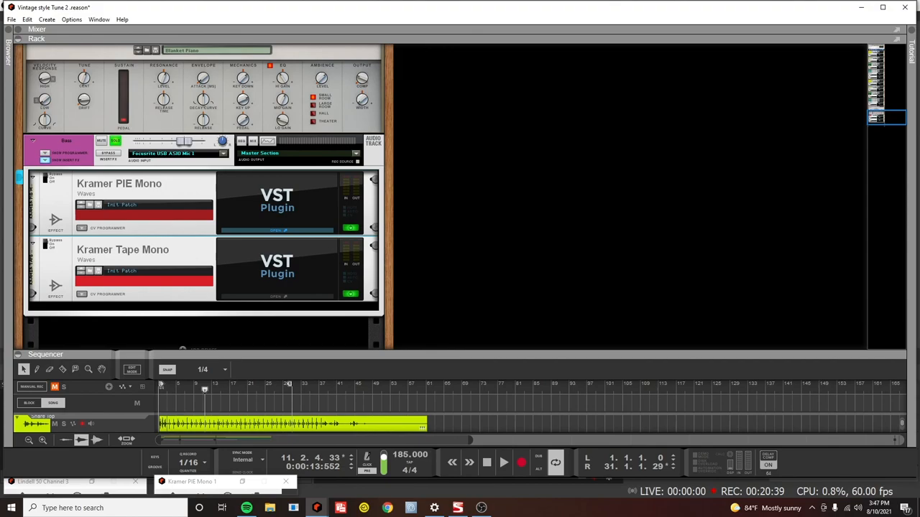
click(485, 463)
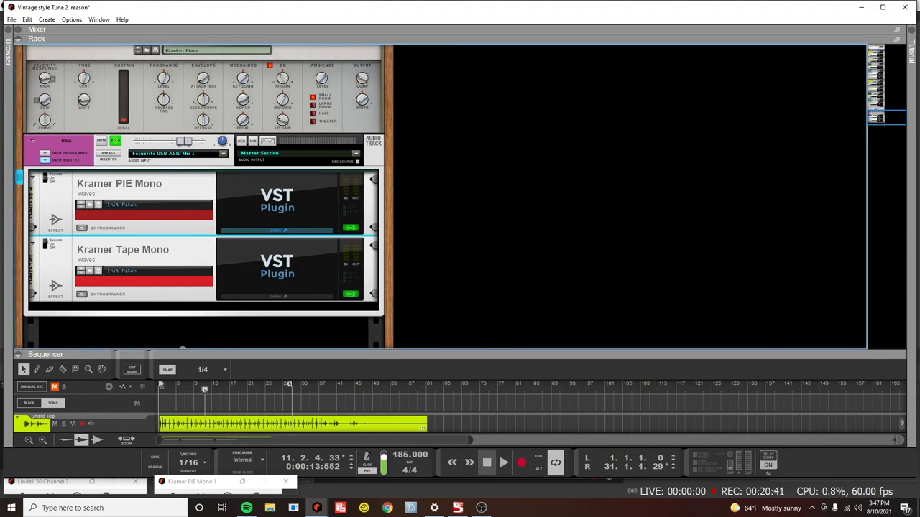
click(486, 463)
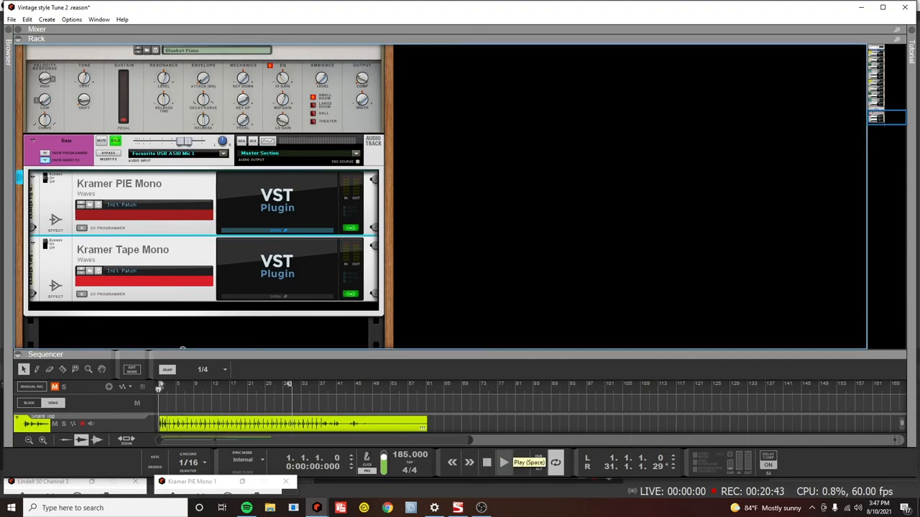
Audition the bass through Kramer Tape Mono with repeated play and stop passes
click(503, 463)
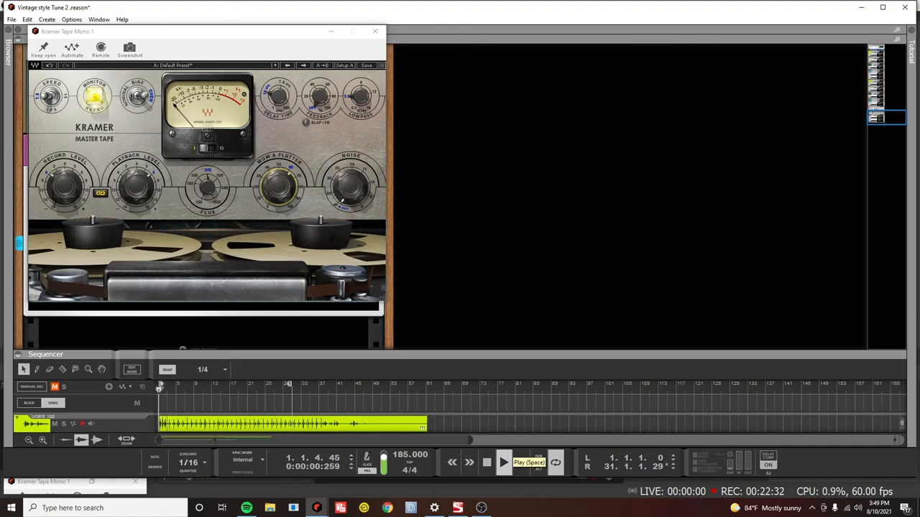
click(503, 462)
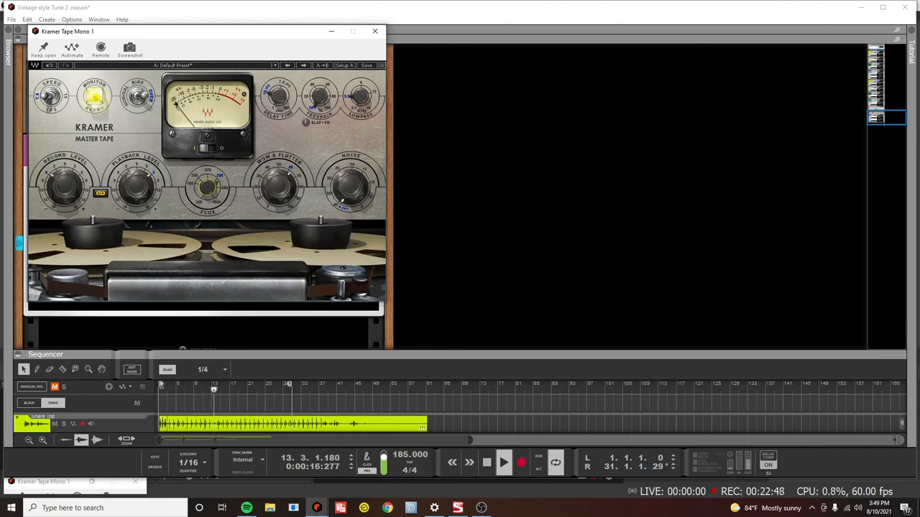
click(486, 462)
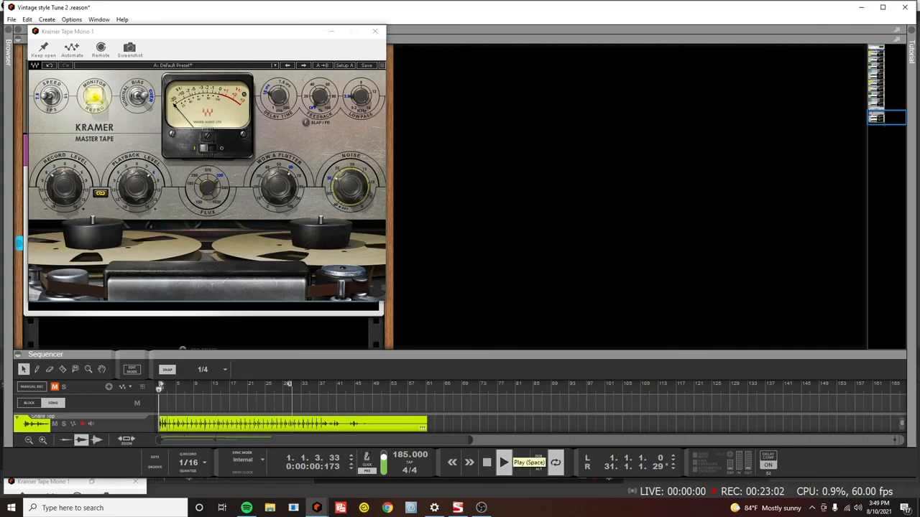
click(503, 462)
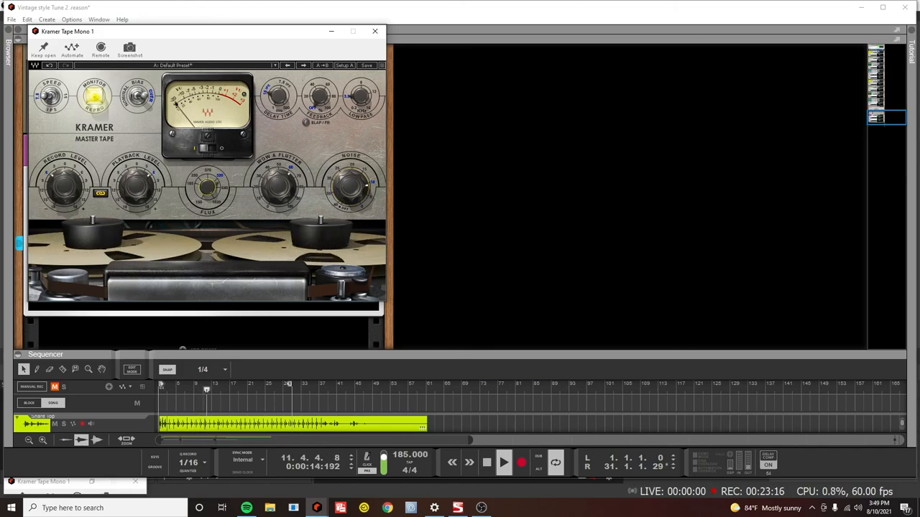
click(373, 31)
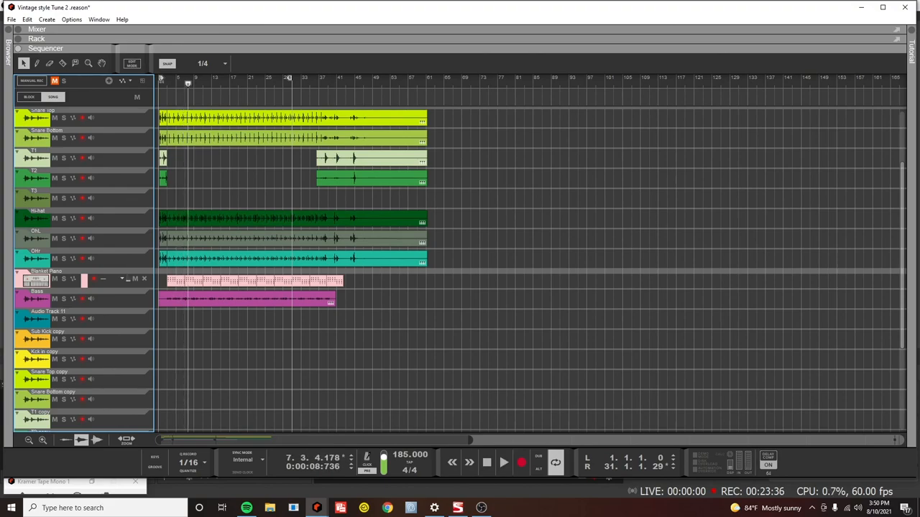
click(38, 29)
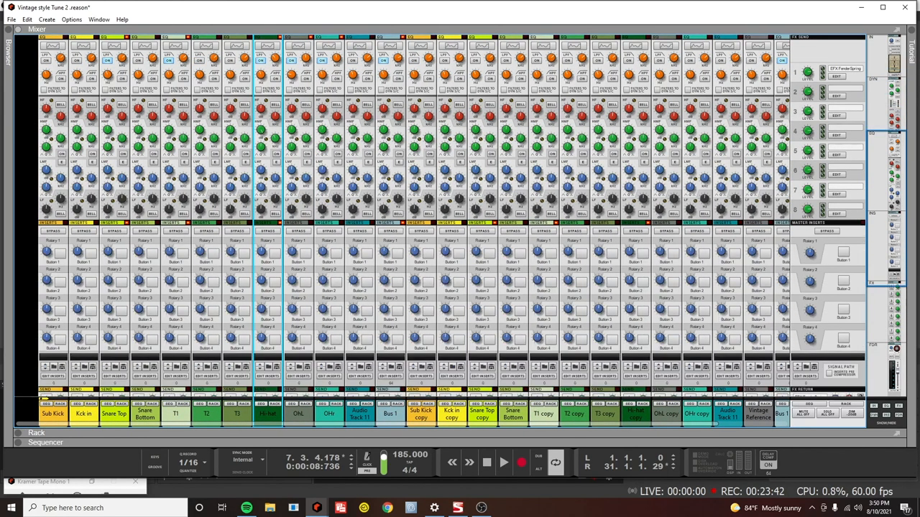
scroll(down, 3)
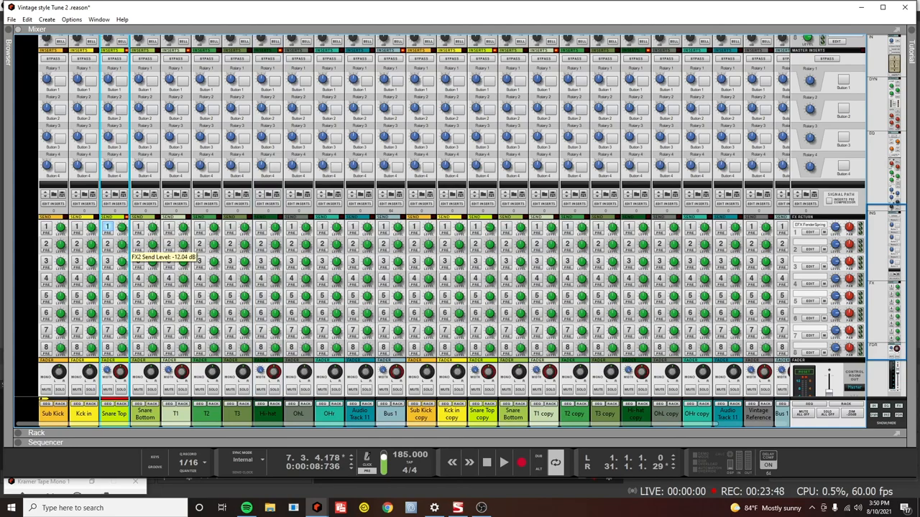
click(46, 49)
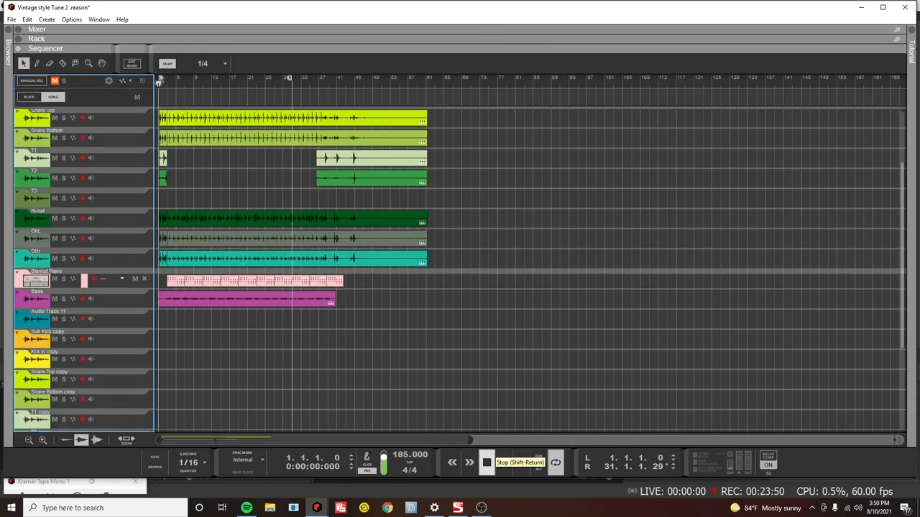
click(503, 463)
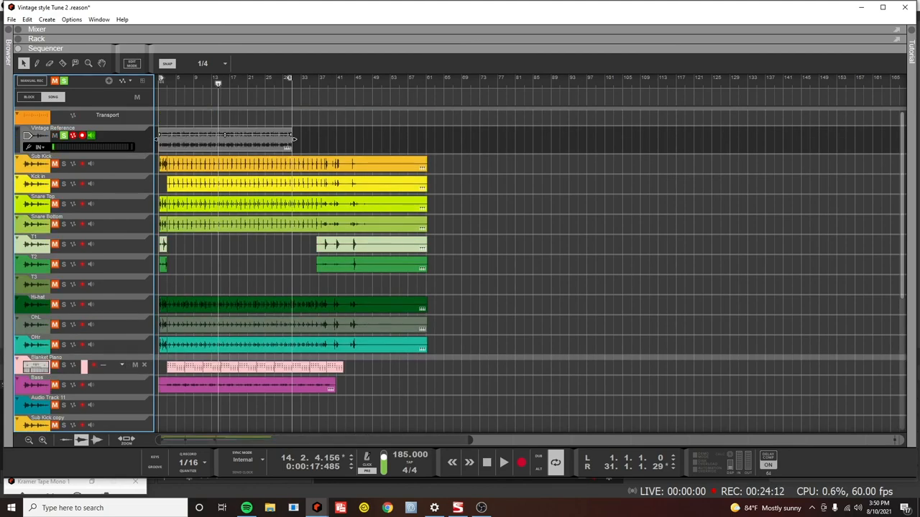
Restart the mix from the top and solo the reference track to A/B against it
click(503, 463)
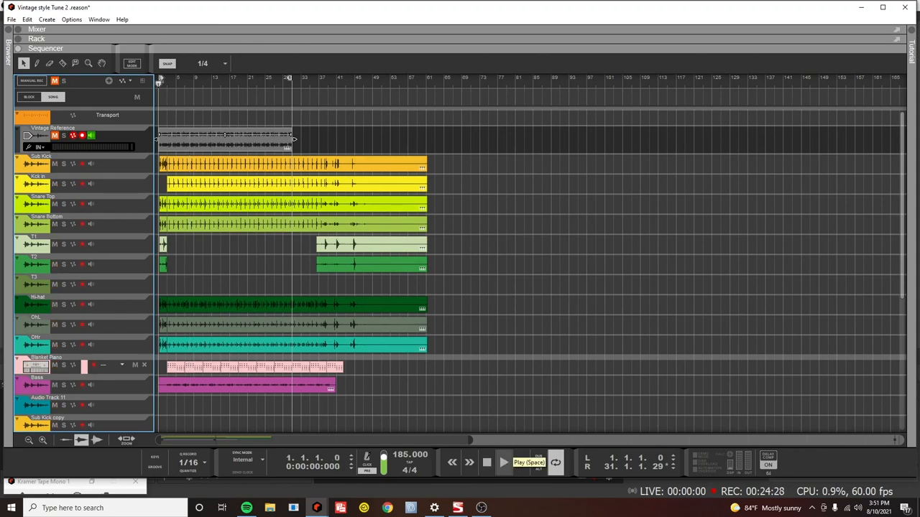
click(503, 463)
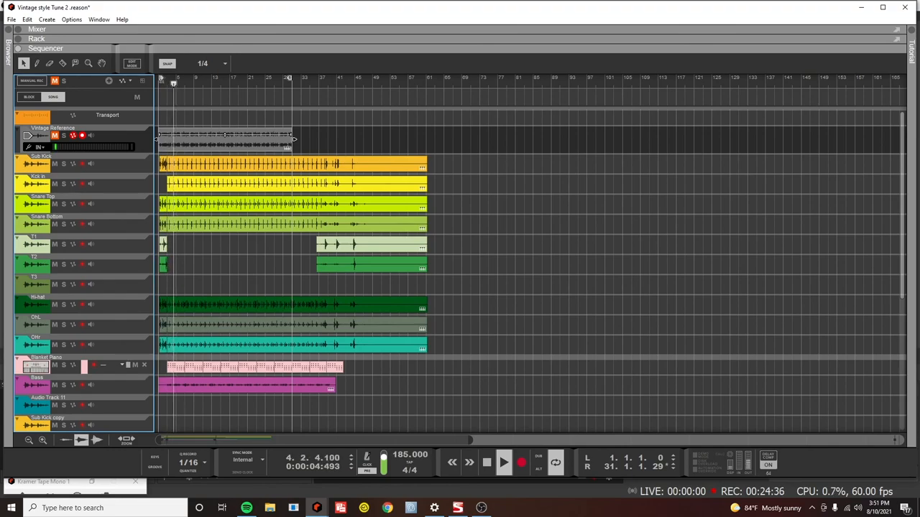
click(485, 463)
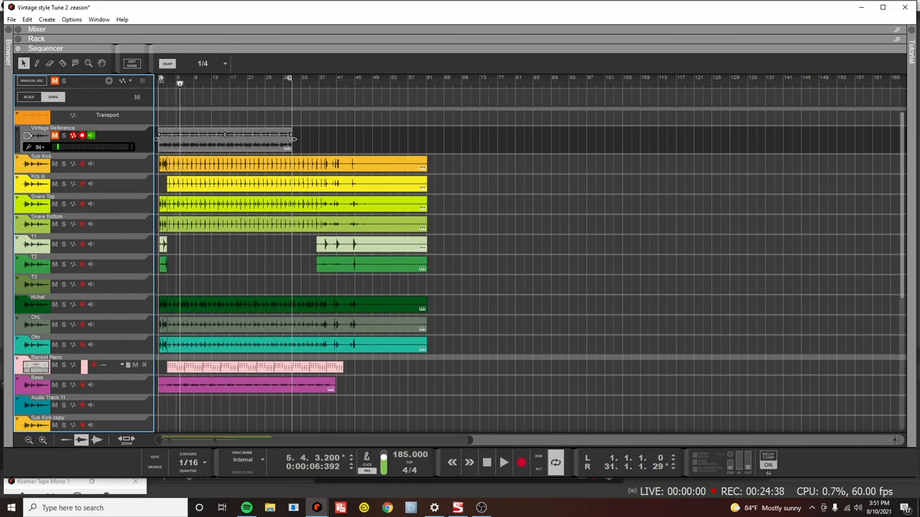